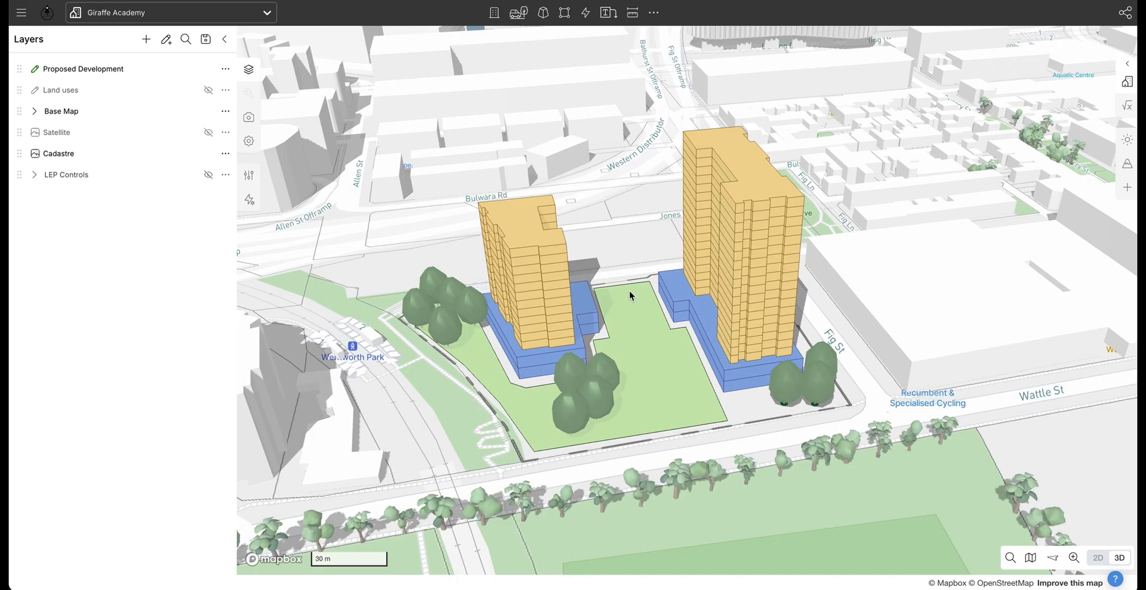
pyautogui.moveTo(644, 320)
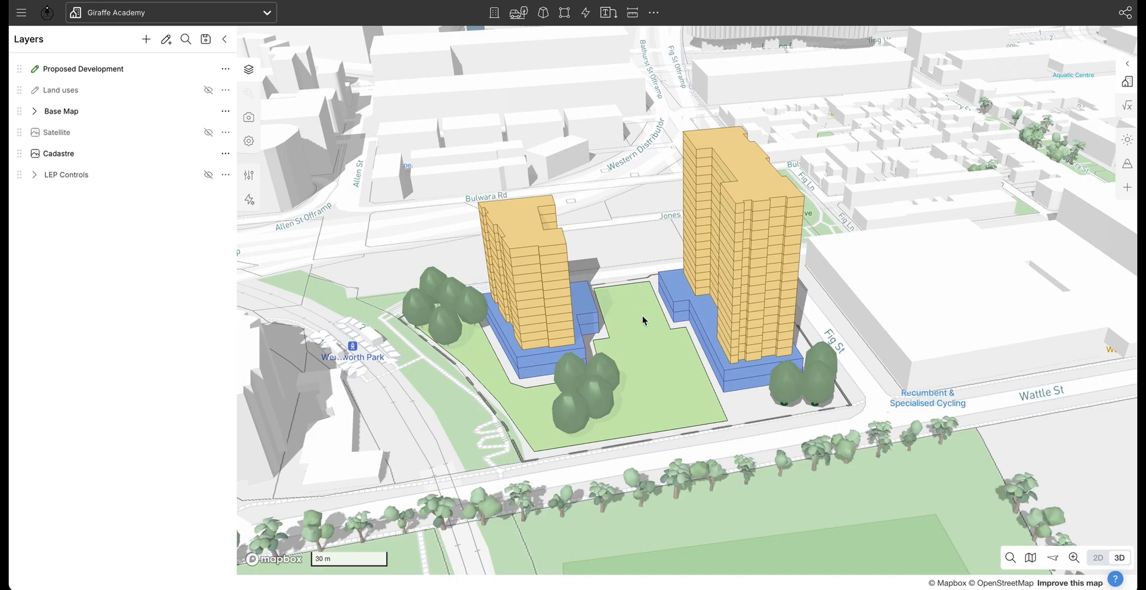
pyautogui.moveTo(858, 359)
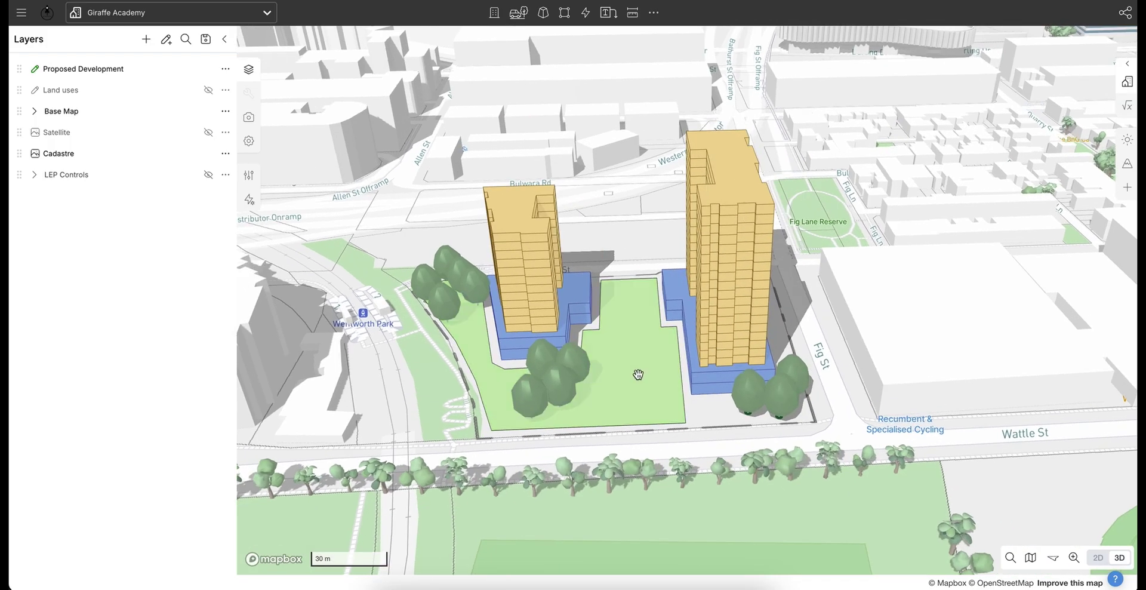
# Inspect a tree's properties, then clear the selection
pyautogui.click(559, 408)
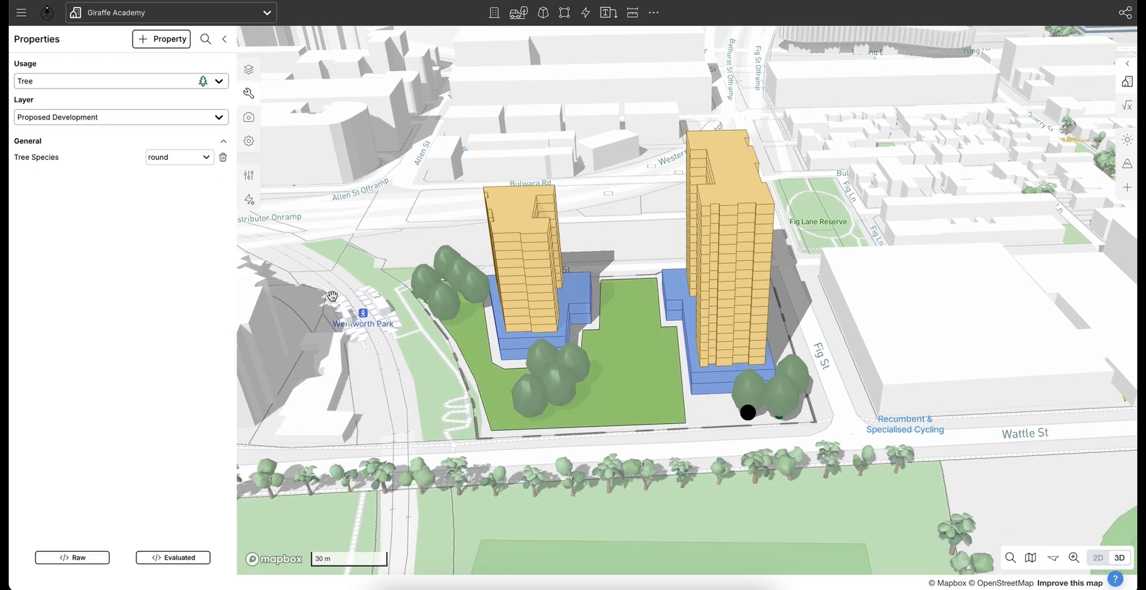
pyautogui.moveTo(909, 292)
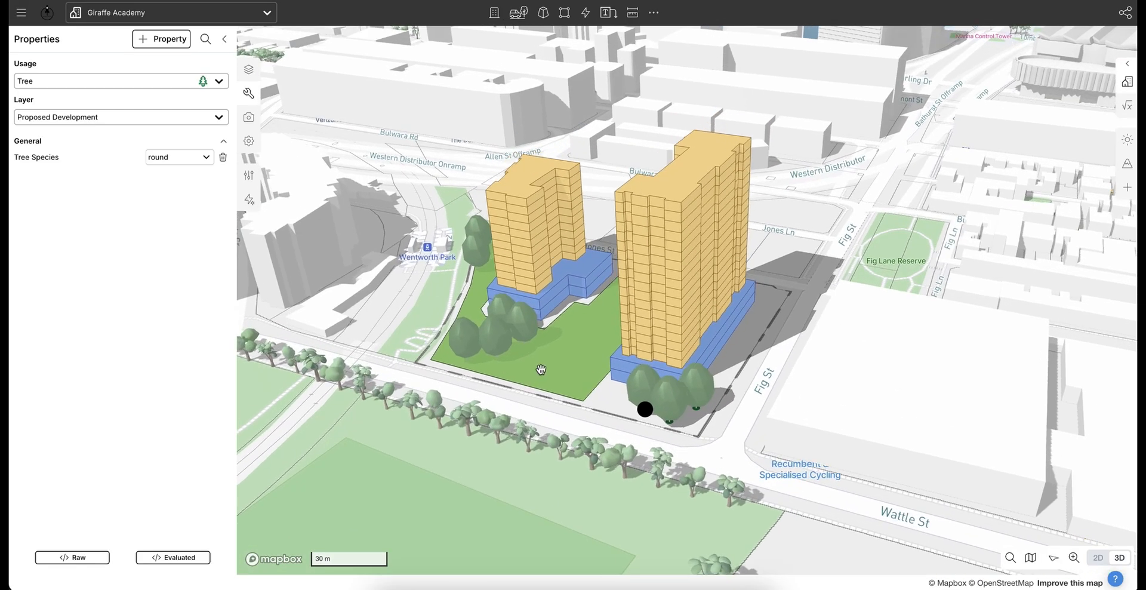
pyautogui.click(248, 69)
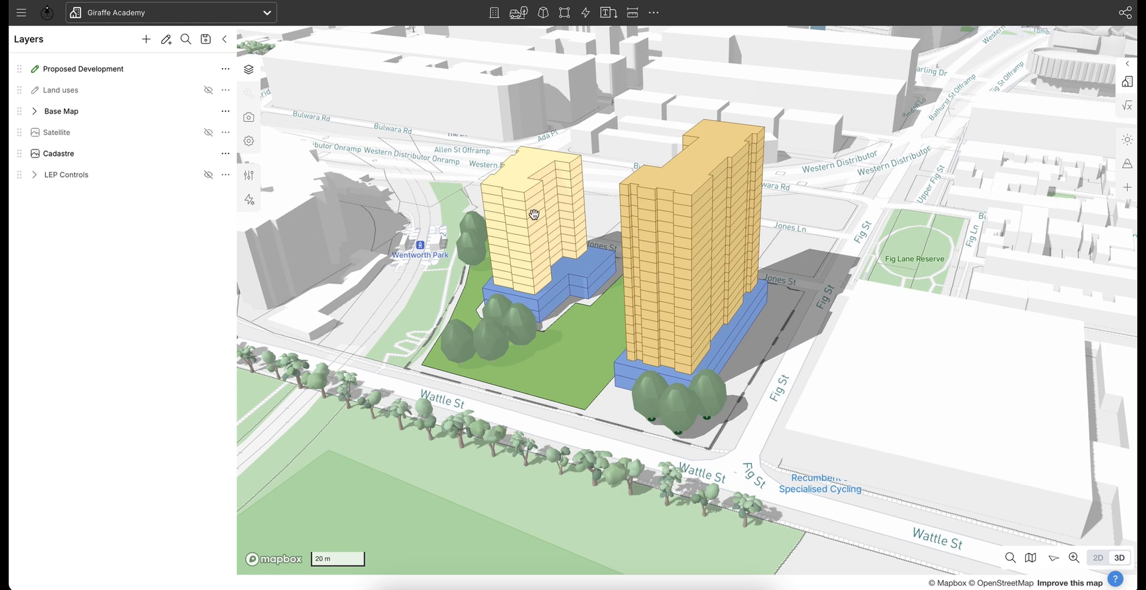
pyautogui.moveTo(166, 40)
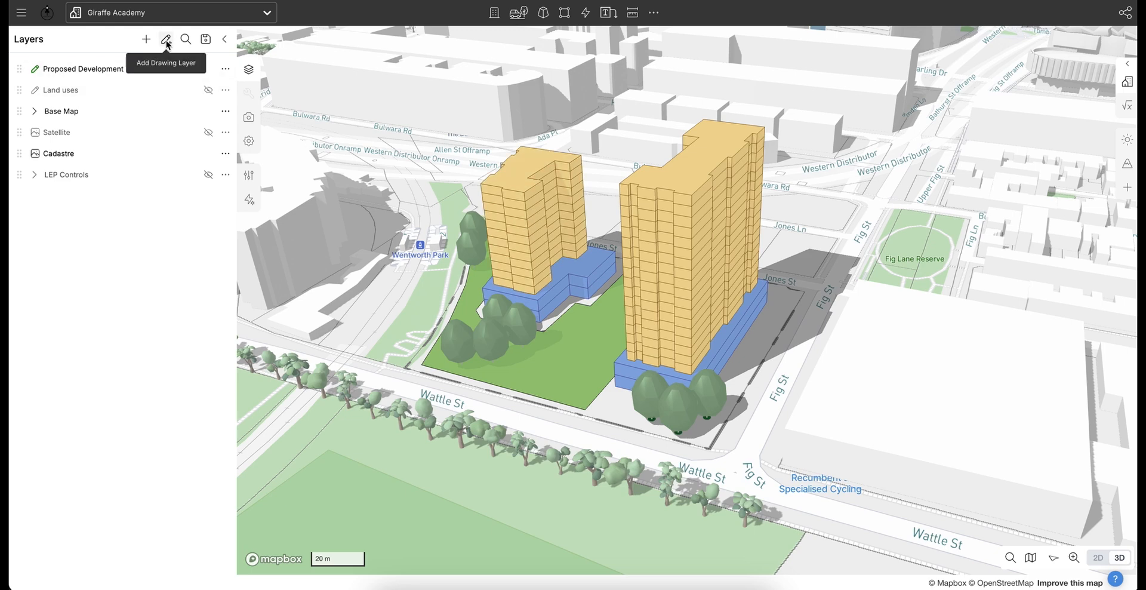
# Add a drawing layer named 'Properties & Usages' and hide the Proposed Development layer
pyautogui.click(166, 39)
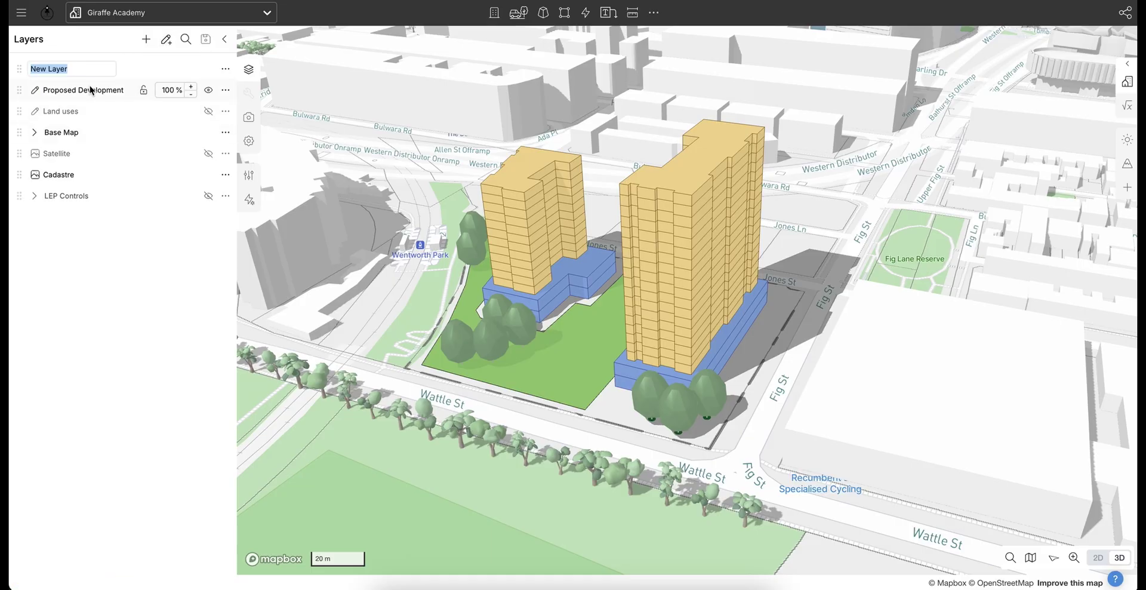
pyautogui.write('Properties & Usages (Empty')
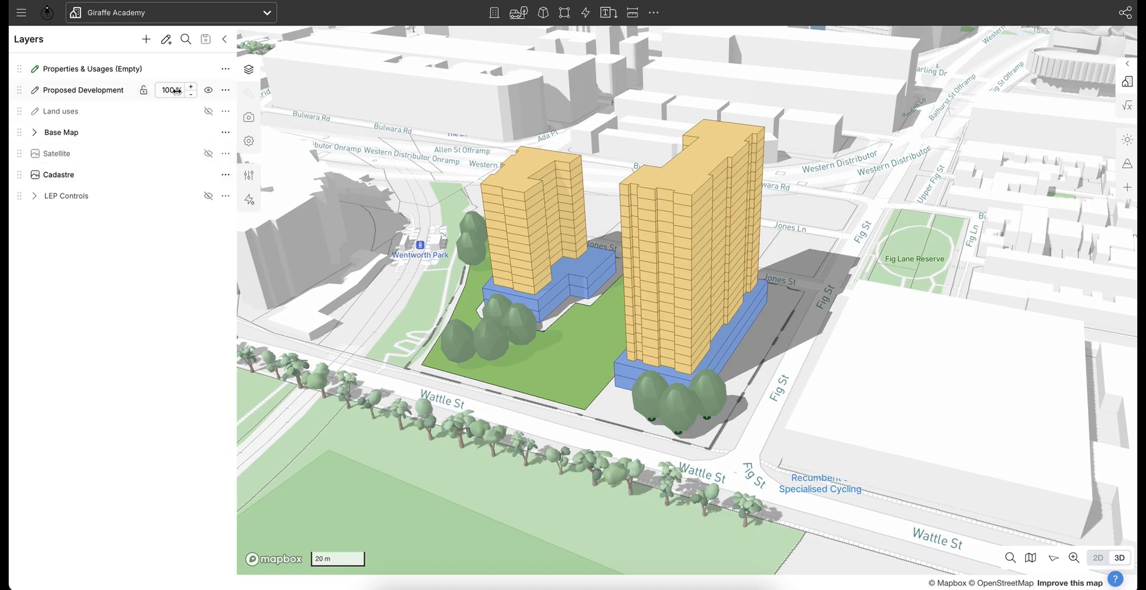
pyautogui.click(208, 89)
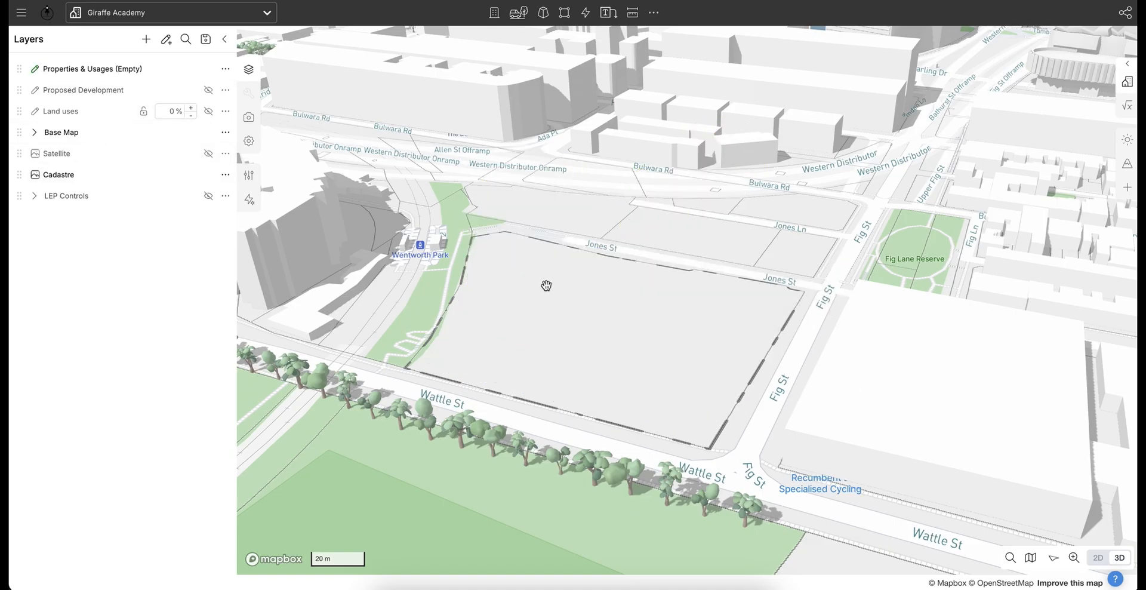
pyautogui.moveTo(546, 286); pyautogui.dragTo(597, 311)
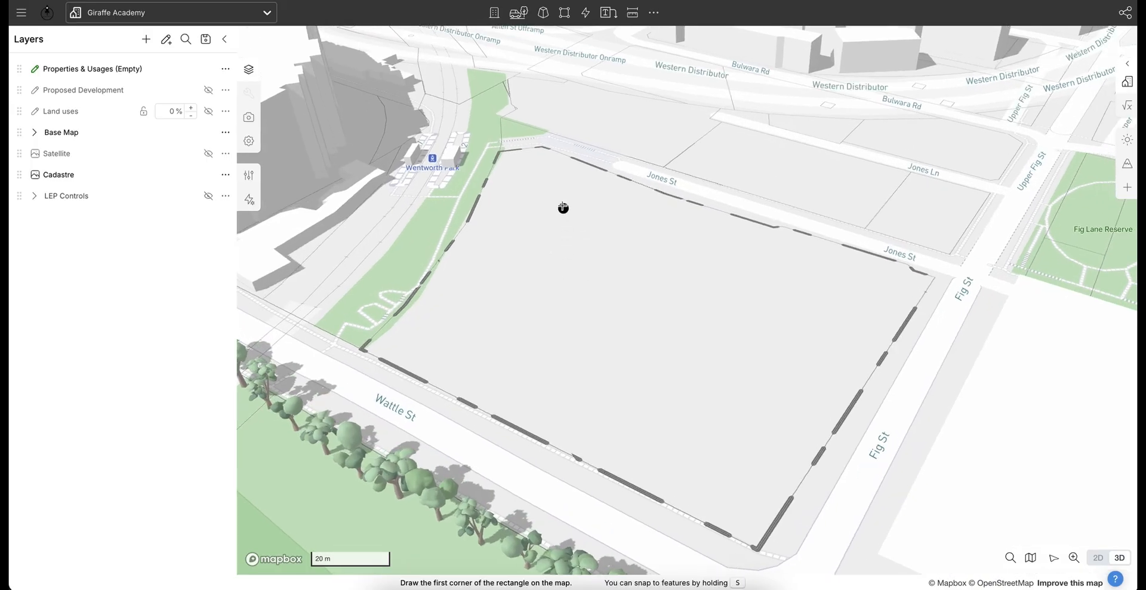
# Draw a rectangular block of about 2,141 m² inside the Fig Street boundary and select it
pyautogui.click(573, 206)
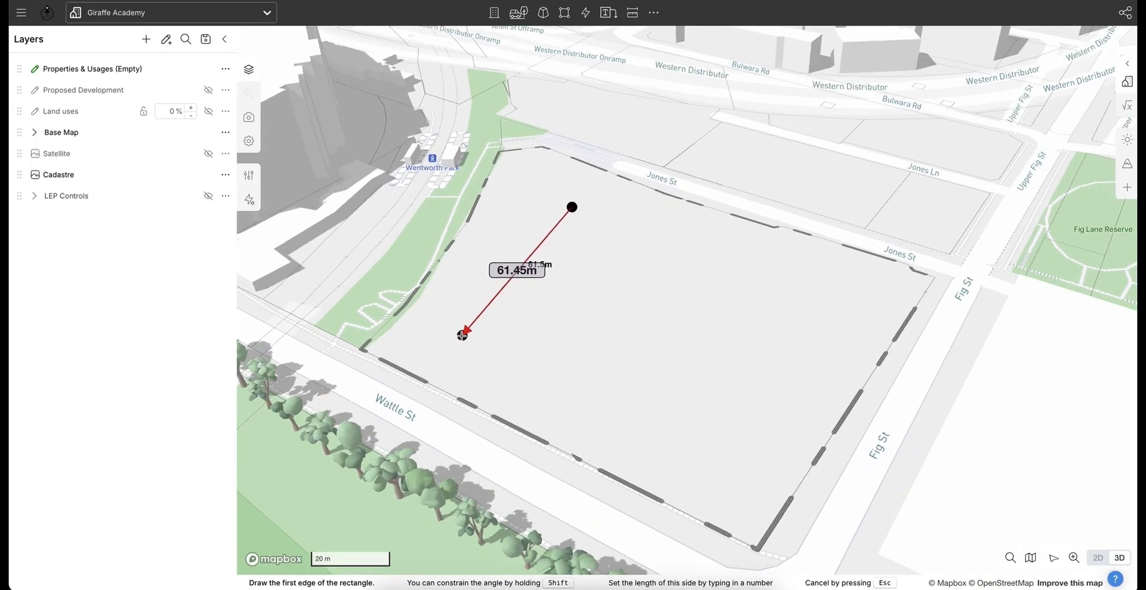
pyautogui.click(699, 266)
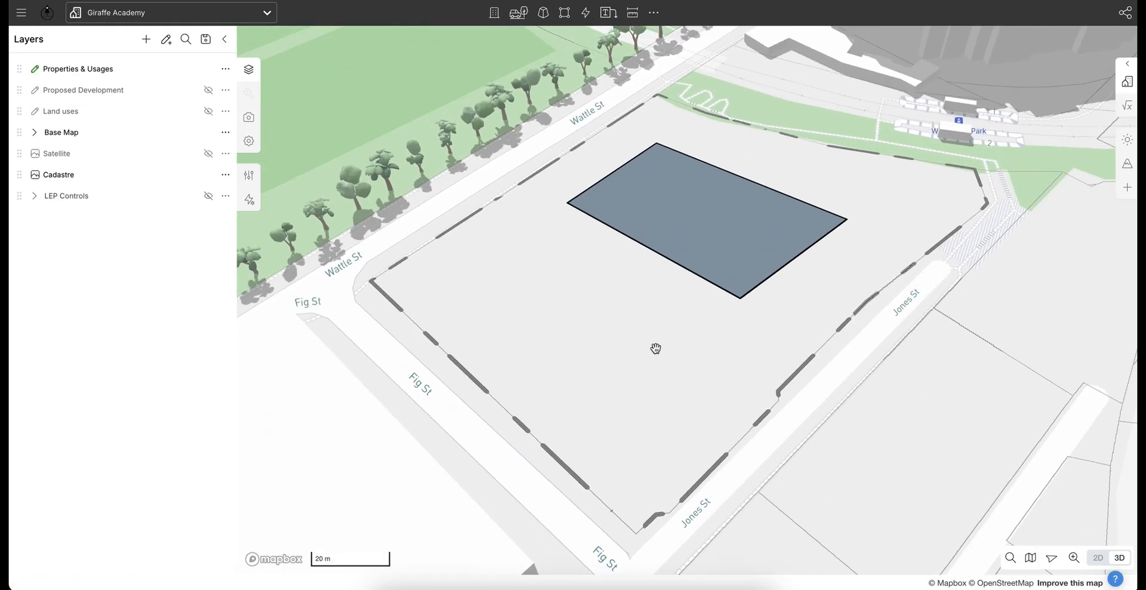
pyautogui.click(692, 218)
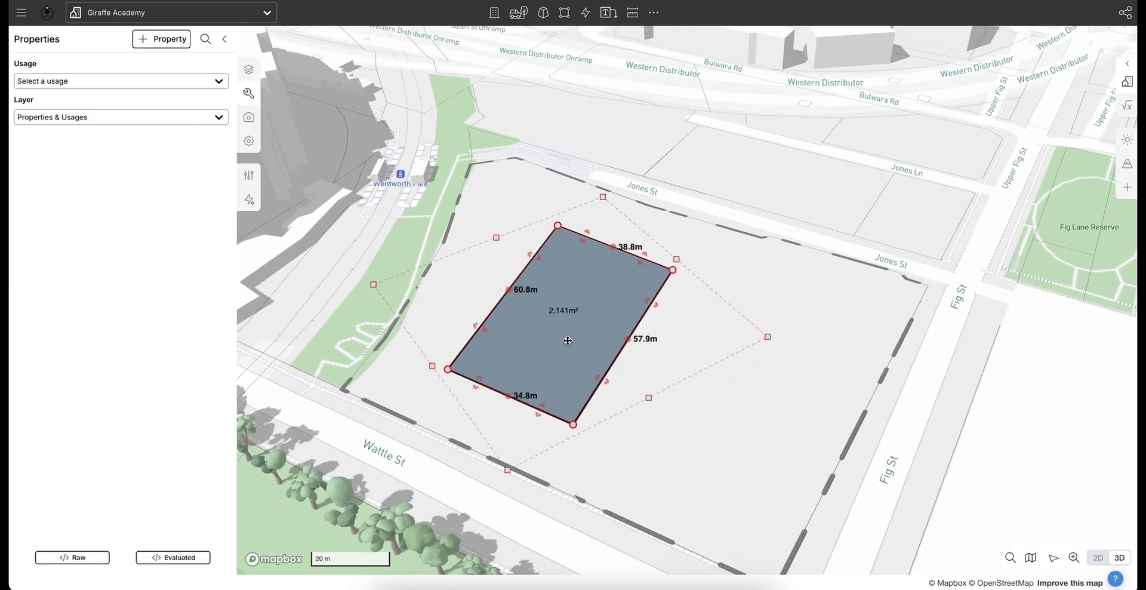
pyautogui.moveTo(559, 348)
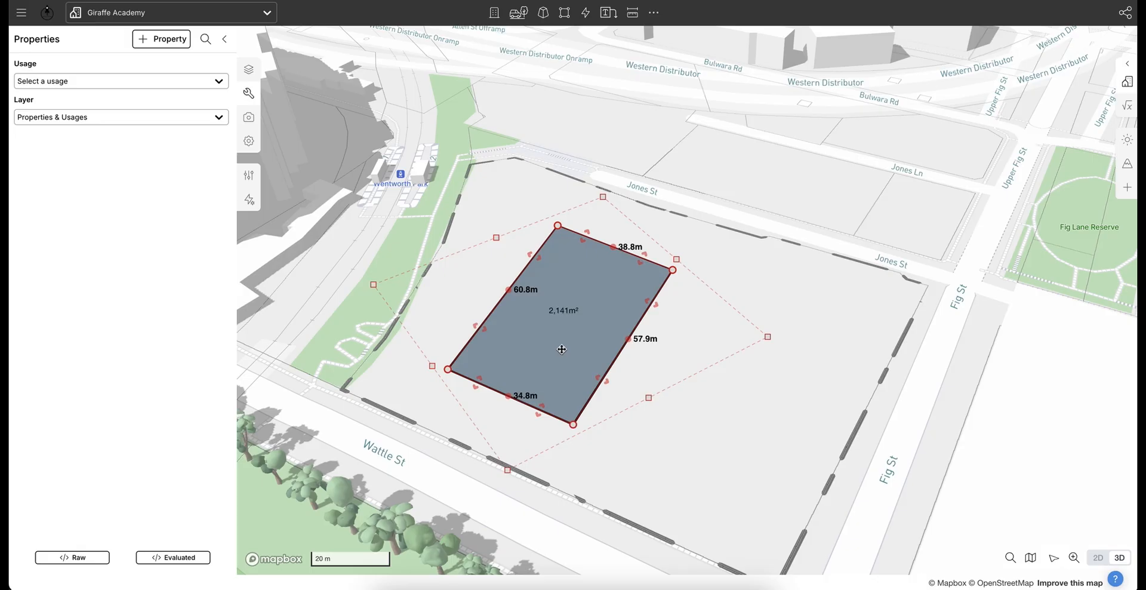
pyautogui.moveTo(179, 68)
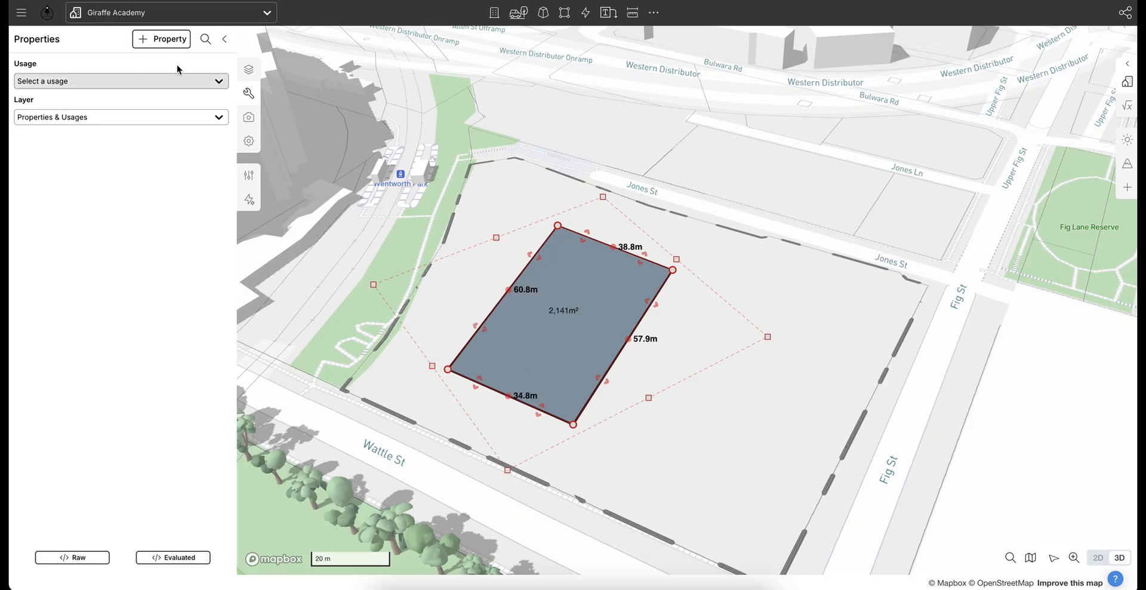
# Add Color and Fill Opacity properties, making a grey 10 m block at 0.50 opacity
pyautogui.click(161, 38)
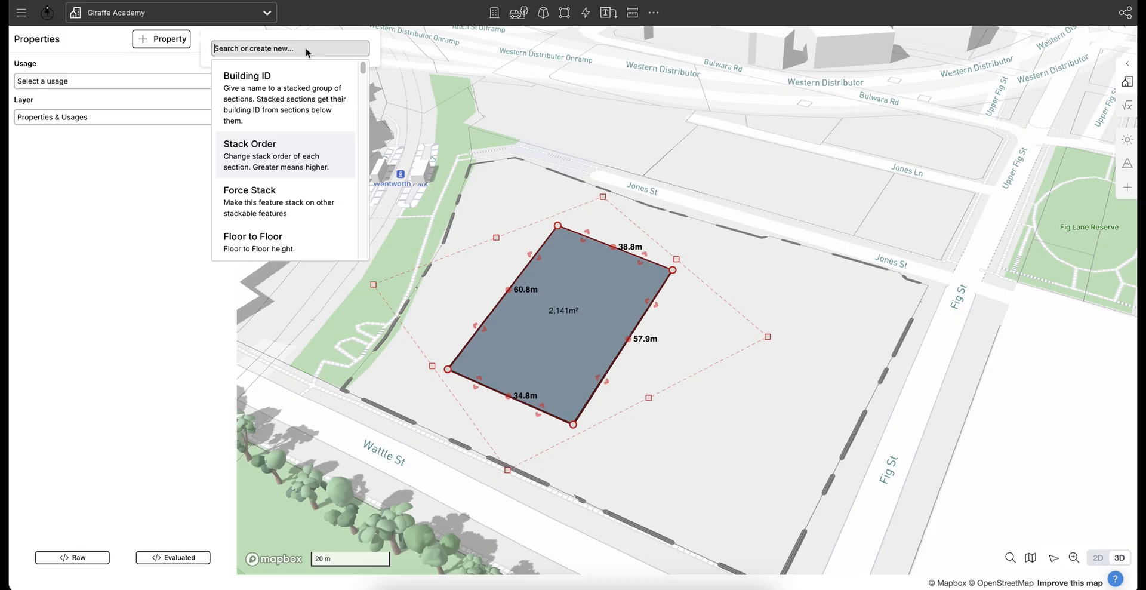
pyautogui.write('colo')
pyautogui.write('#e')
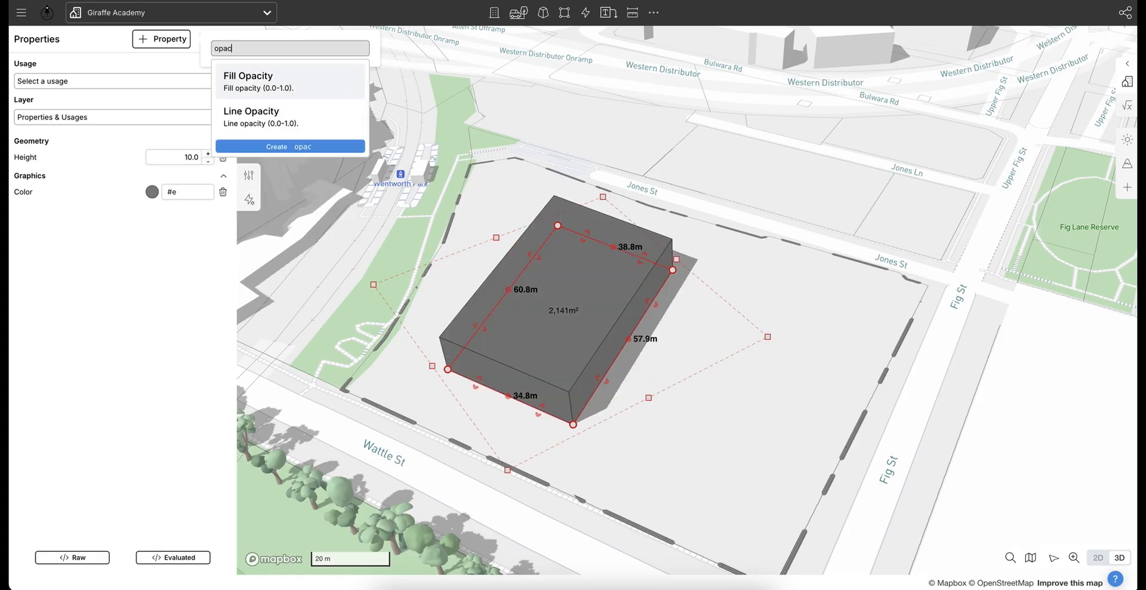
pyautogui.click(248, 80)
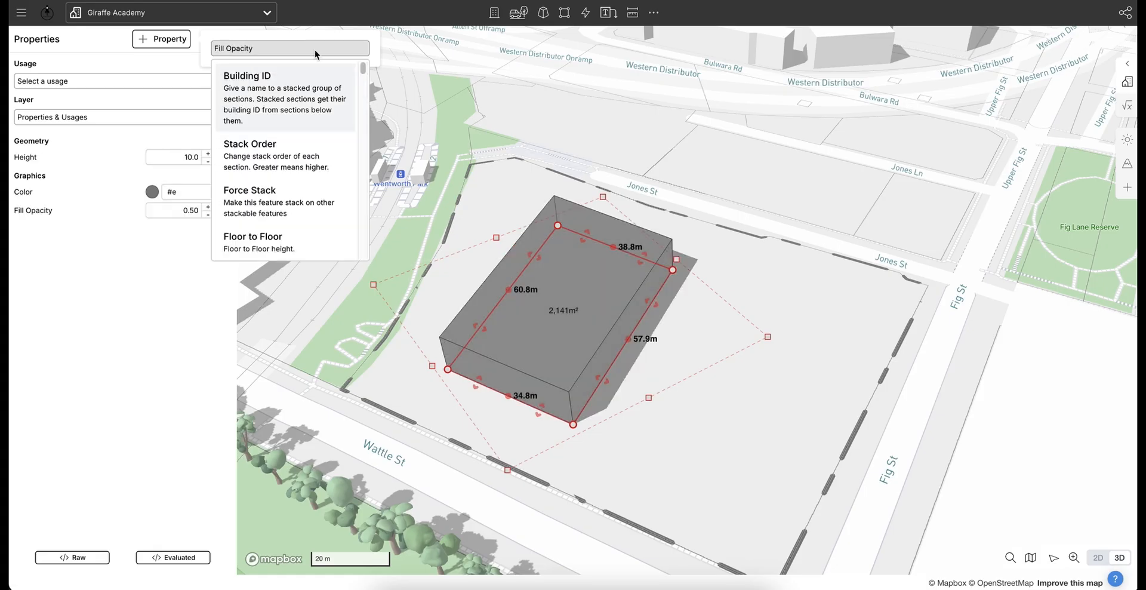
pyautogui.moveTo(519, 203)
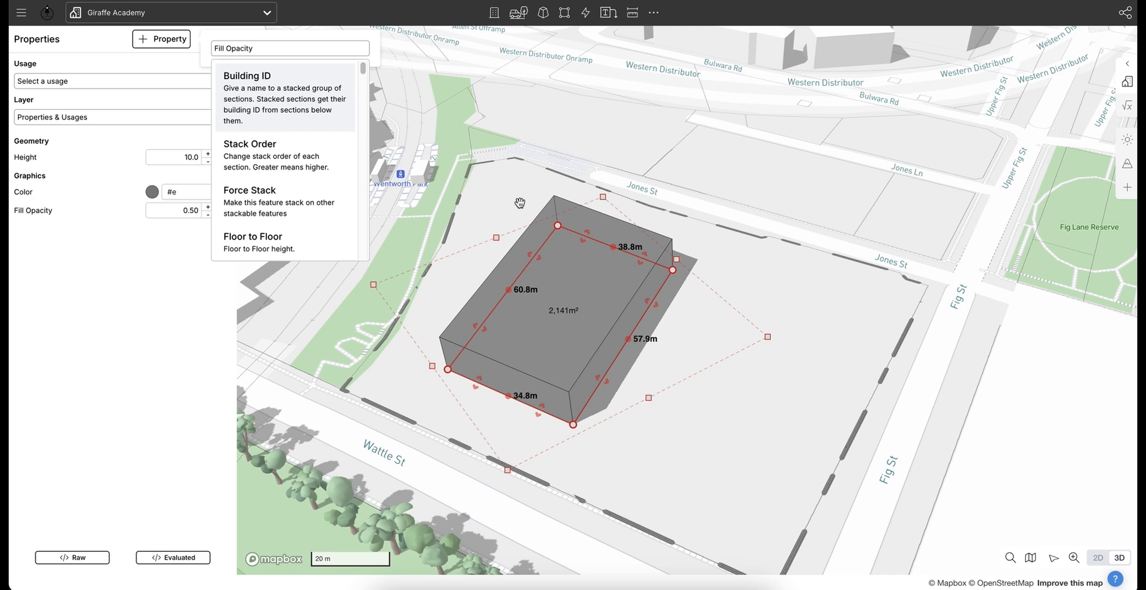
pyautogui.moveTo(740, 274)
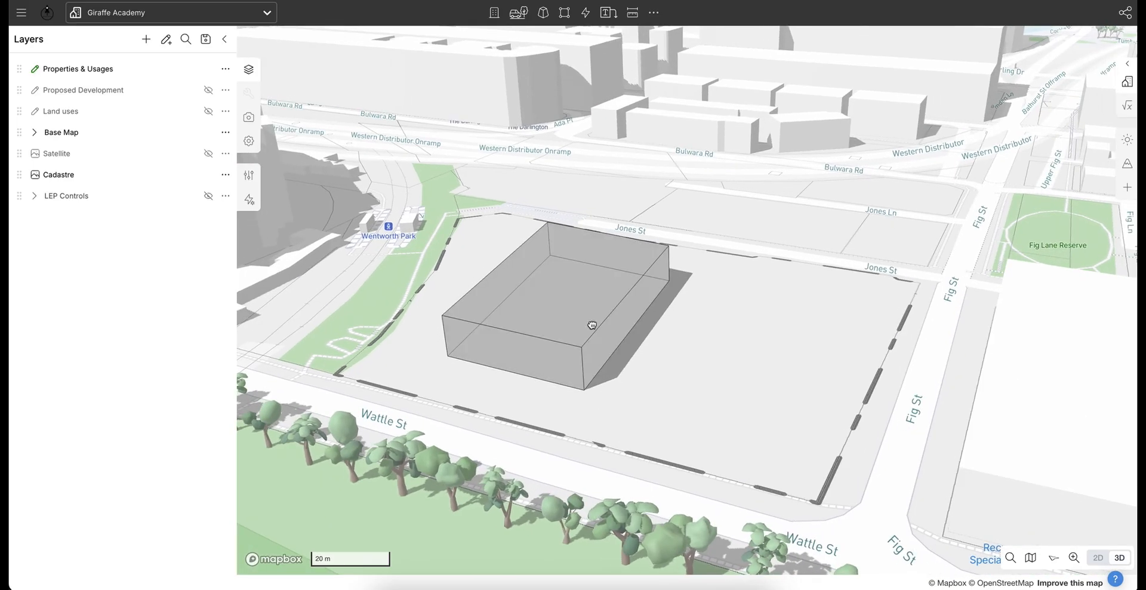
pyautogui.click(593, 323)
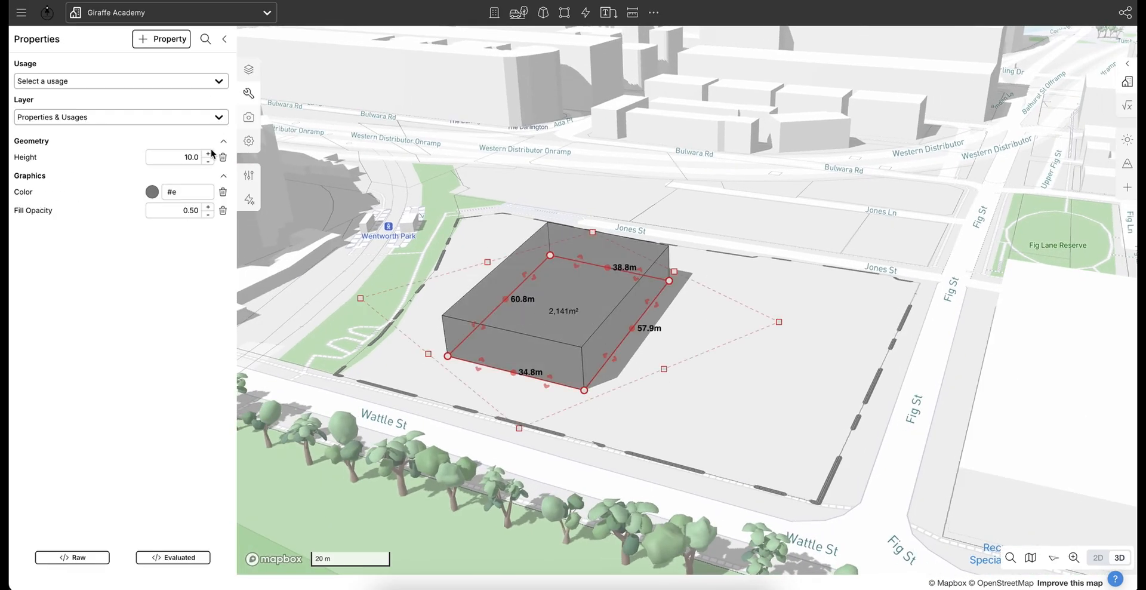
pyautogui.click(152, 191)
pyautogui.write('fc2626')
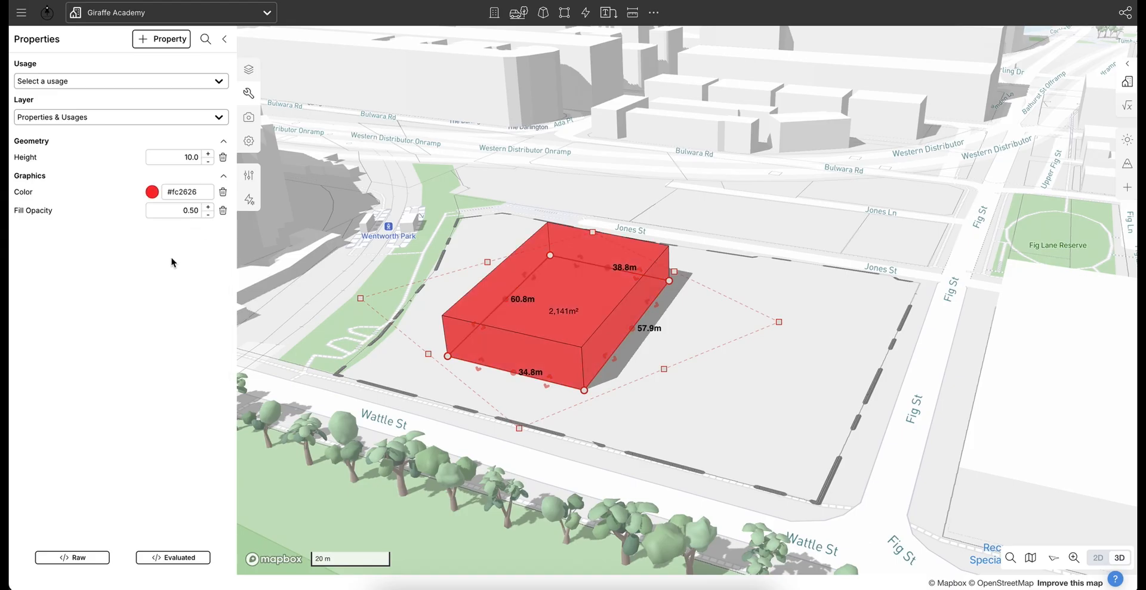
pyautogui.moveTo(190, 210); pyautogui.dragTo(169, 210)
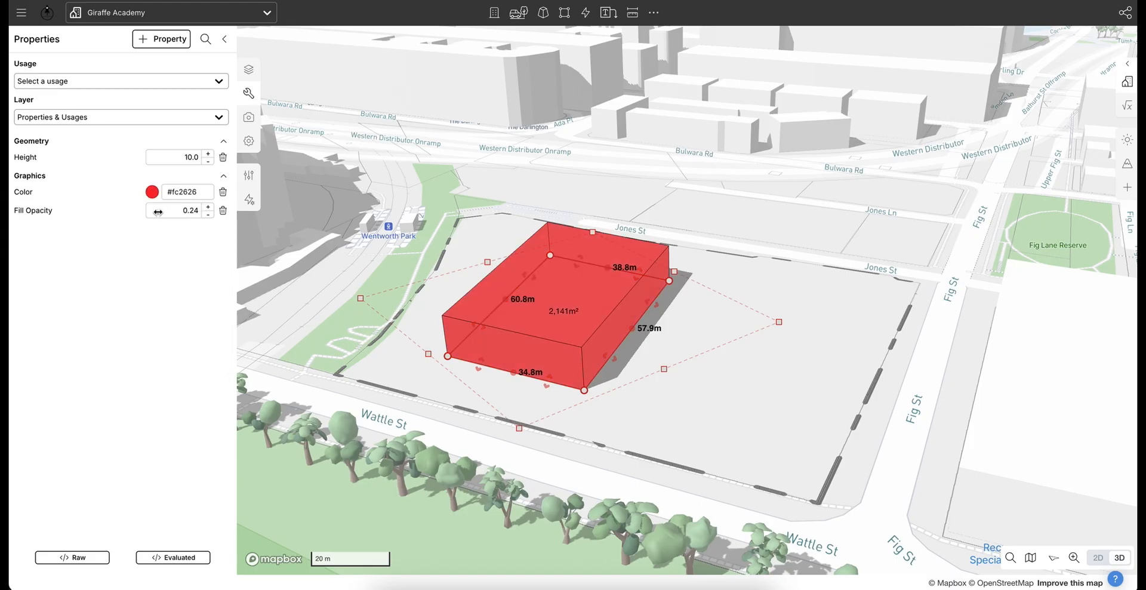
pyautogui.click(208, 214)
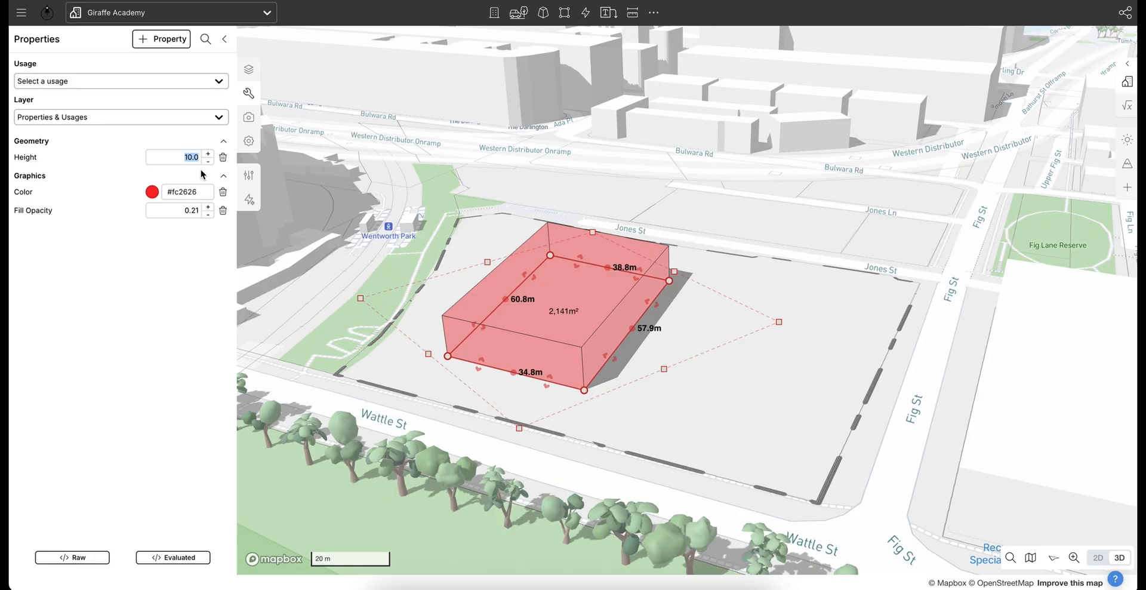
pyautogui.click(207, 153)
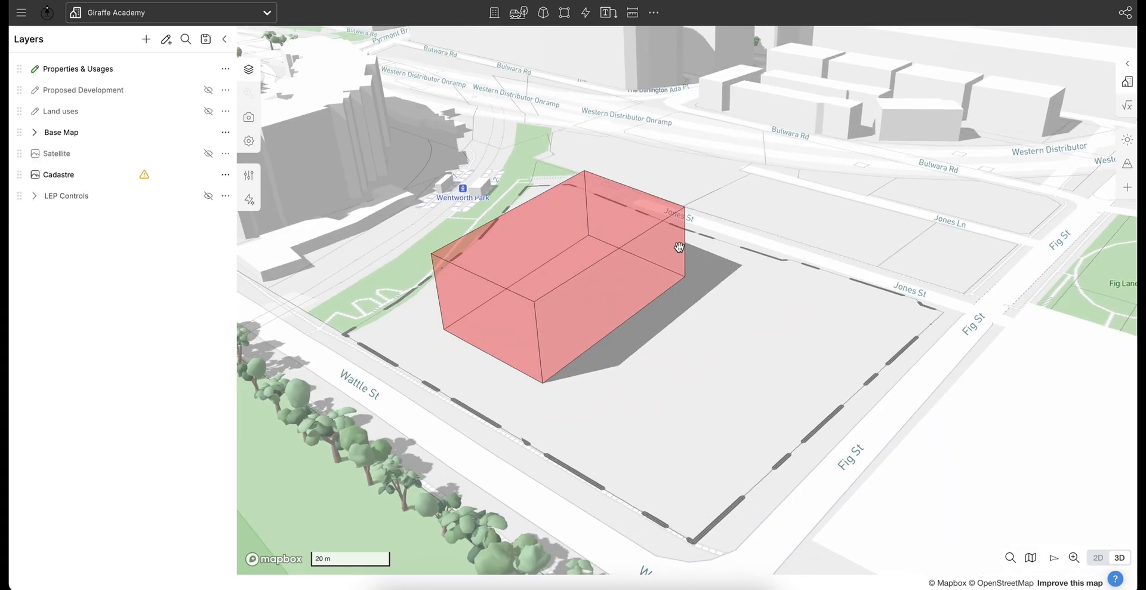
pyautogui.moveTo(678, 247); pyautogui.dragTo(665, 307)
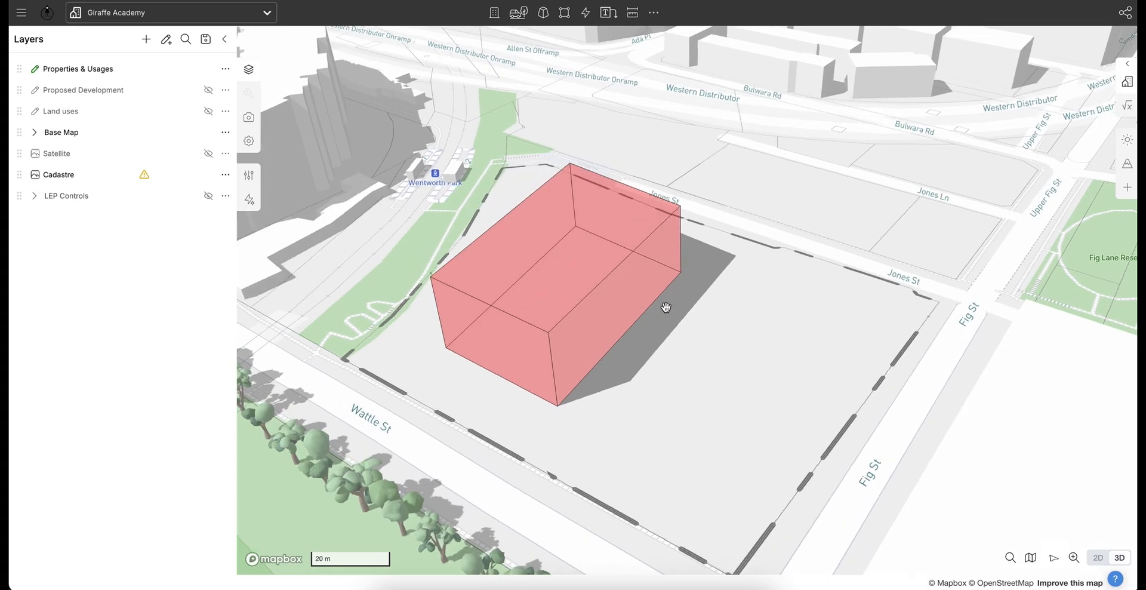
pyautogui.moveTo(665, 307); pyautogui.dragTo(589, 288)
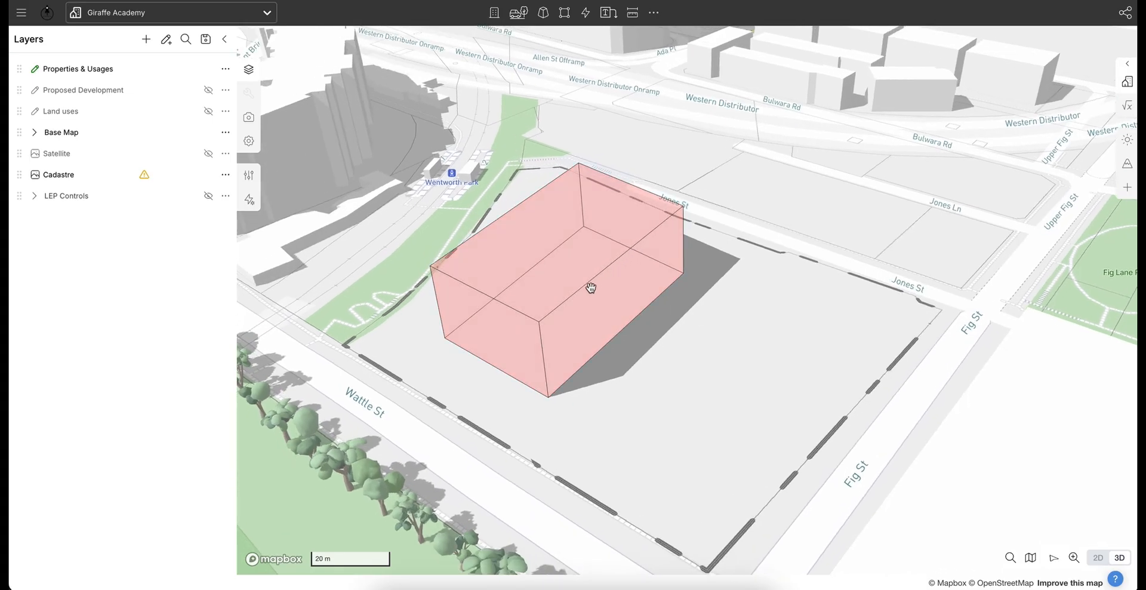
pyautogui.moveTo(580, 296)
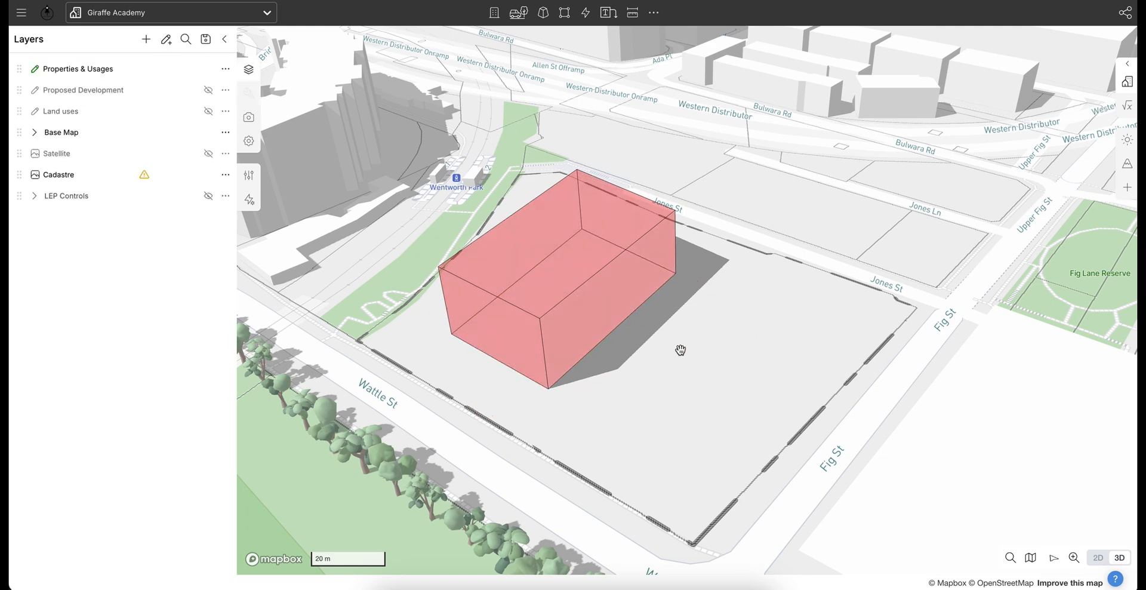
pyautogui.moveTo(673, 363)
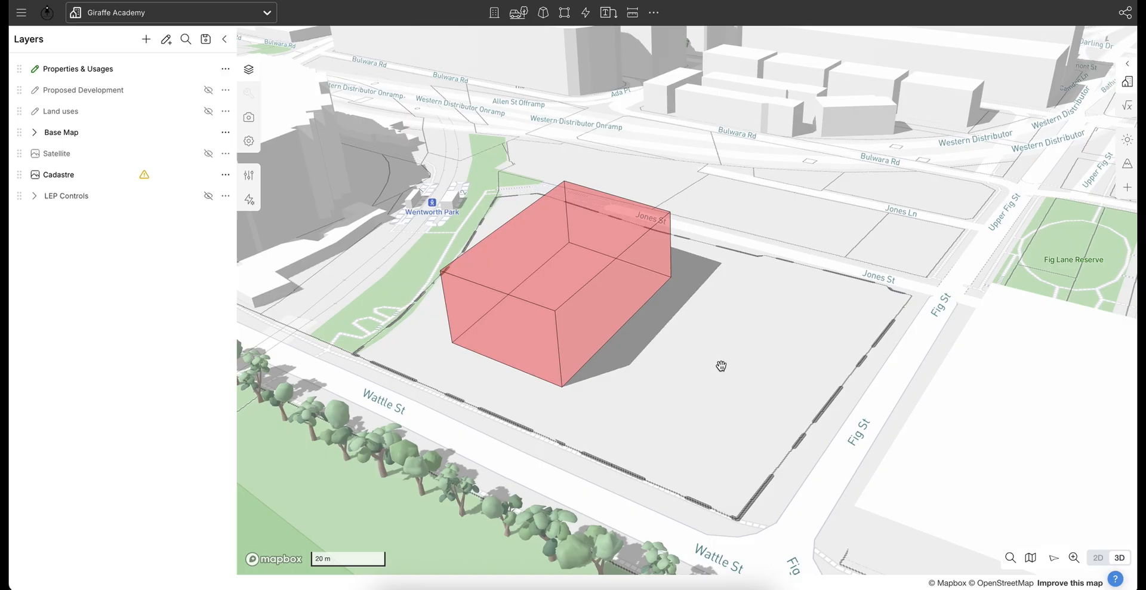
pyautogui.moveTo(744, 360)
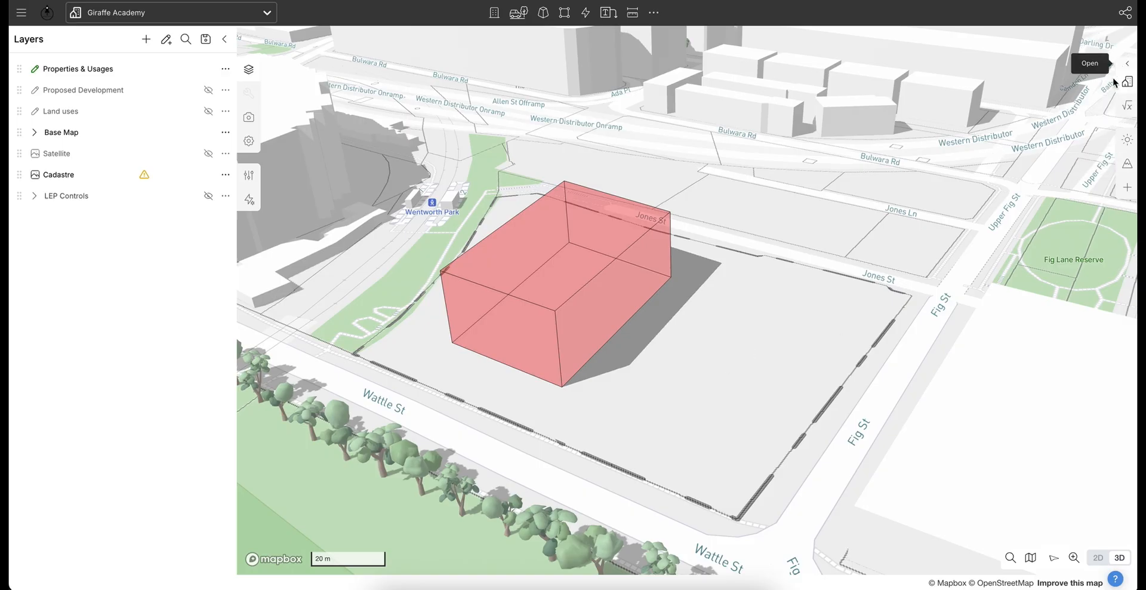
pyautogui.moveTo(829, 351)
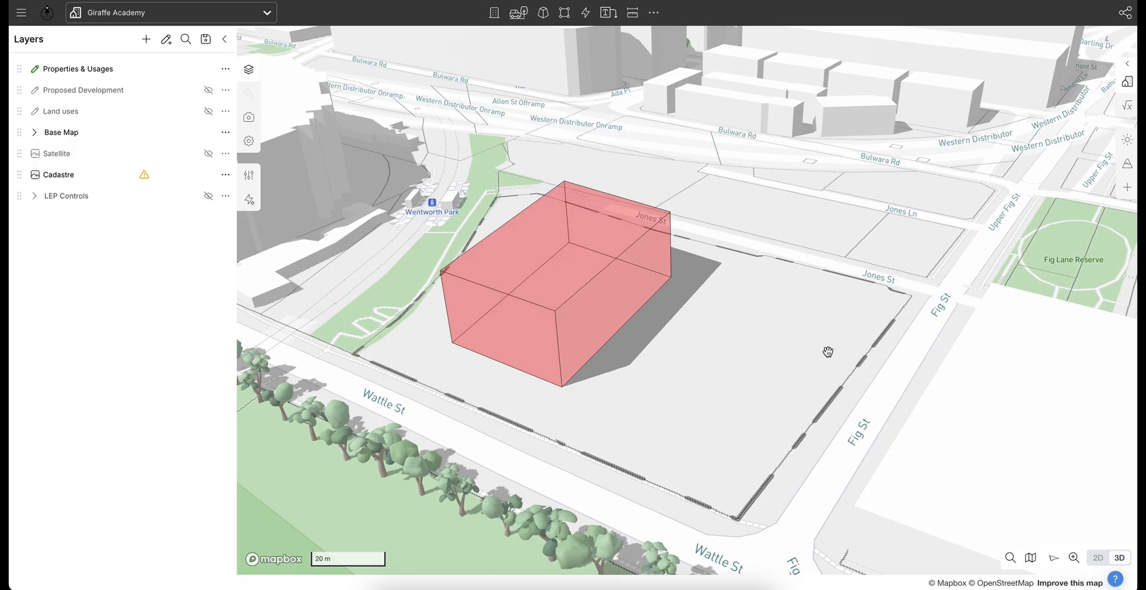
pyautogui.moveTo(733, 313)
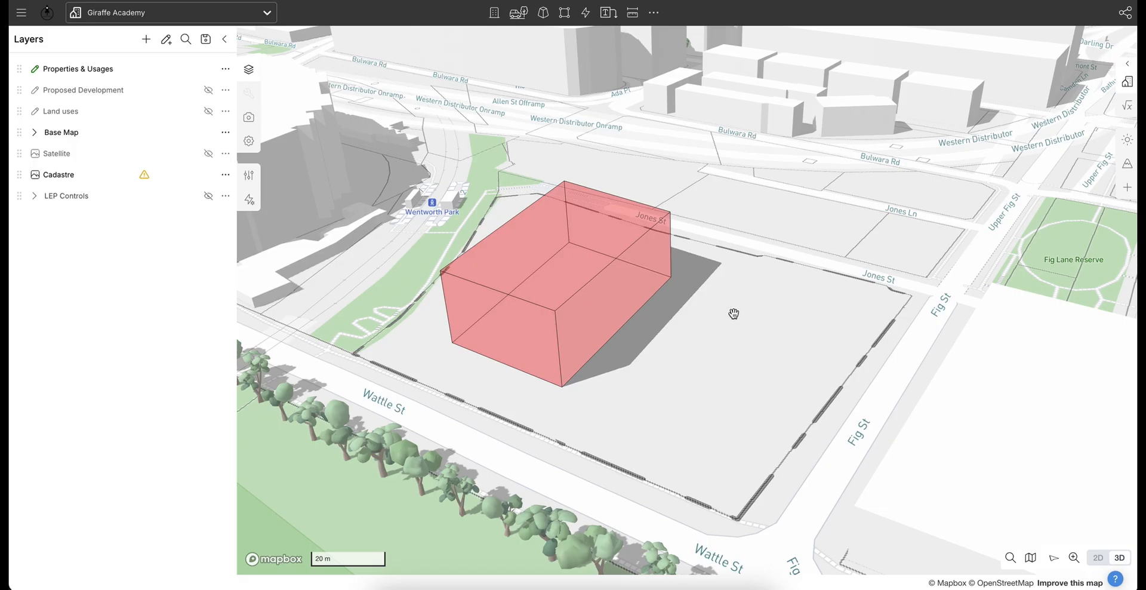
pyautogui.click(1099, 558)
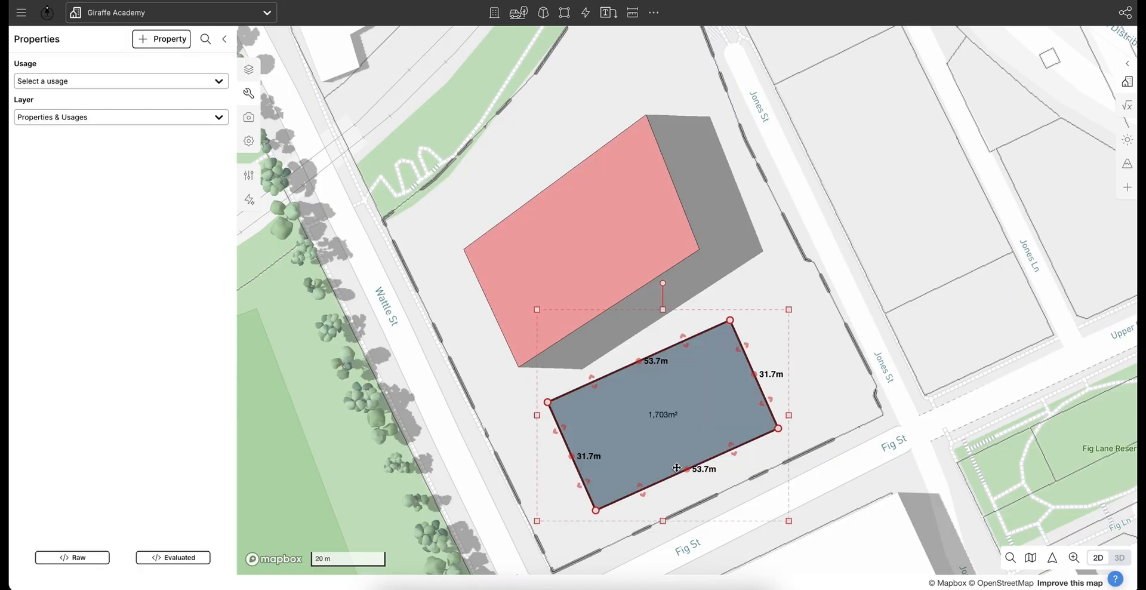
# Draw a 53.7 m by 31.7 m rectangle south-east of the red block and return to 3D view
pyautogui.click(1119, 558)
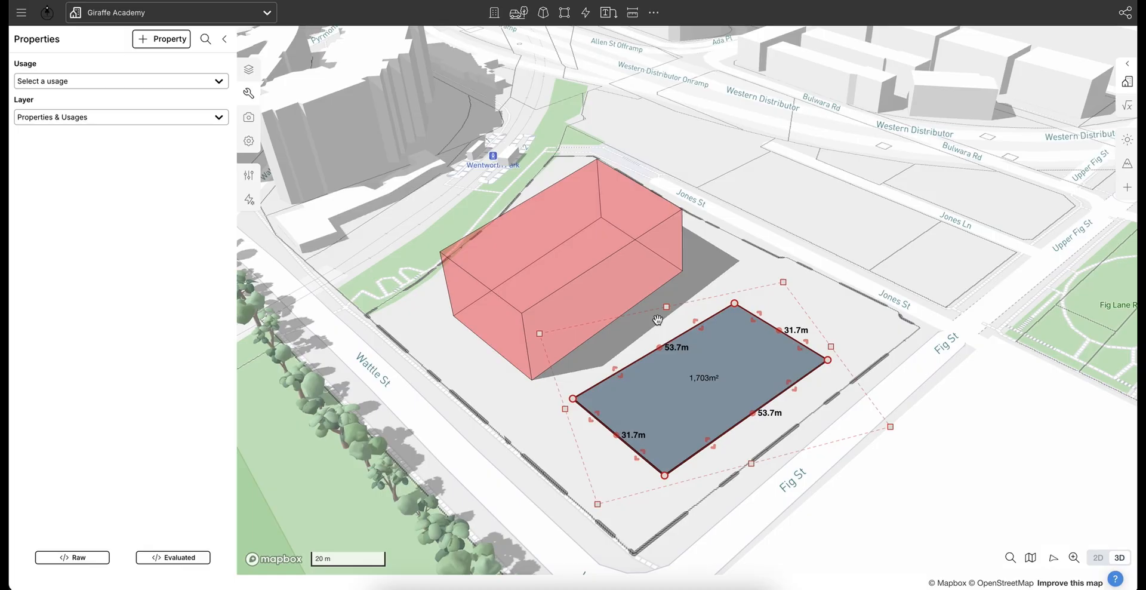
pyautogui.moveTo(654, 339)
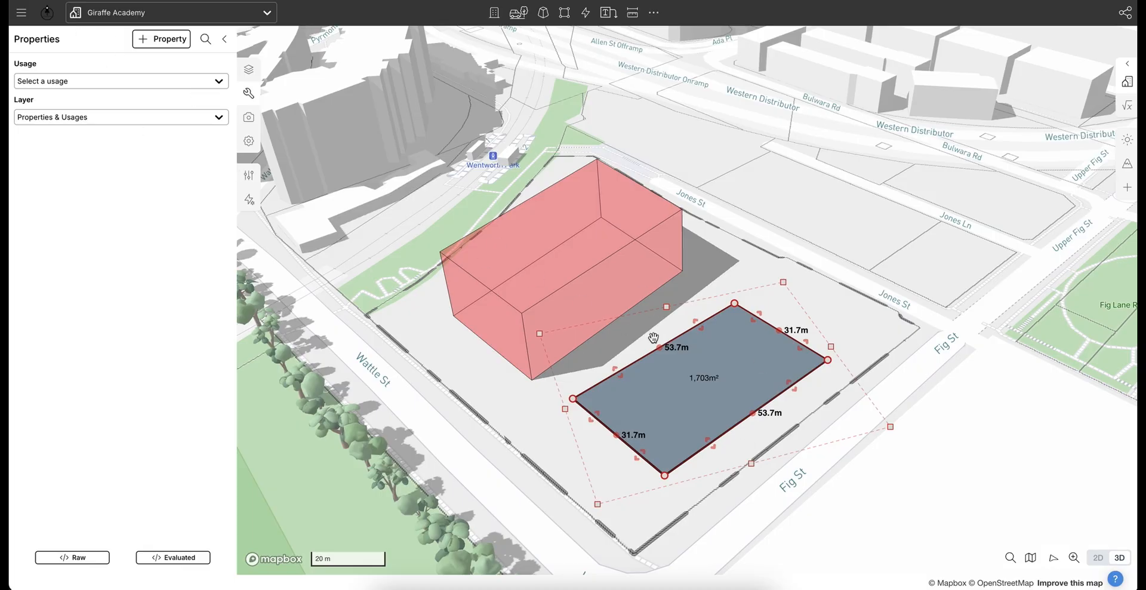
pyautogui.moveTo(788, 343)
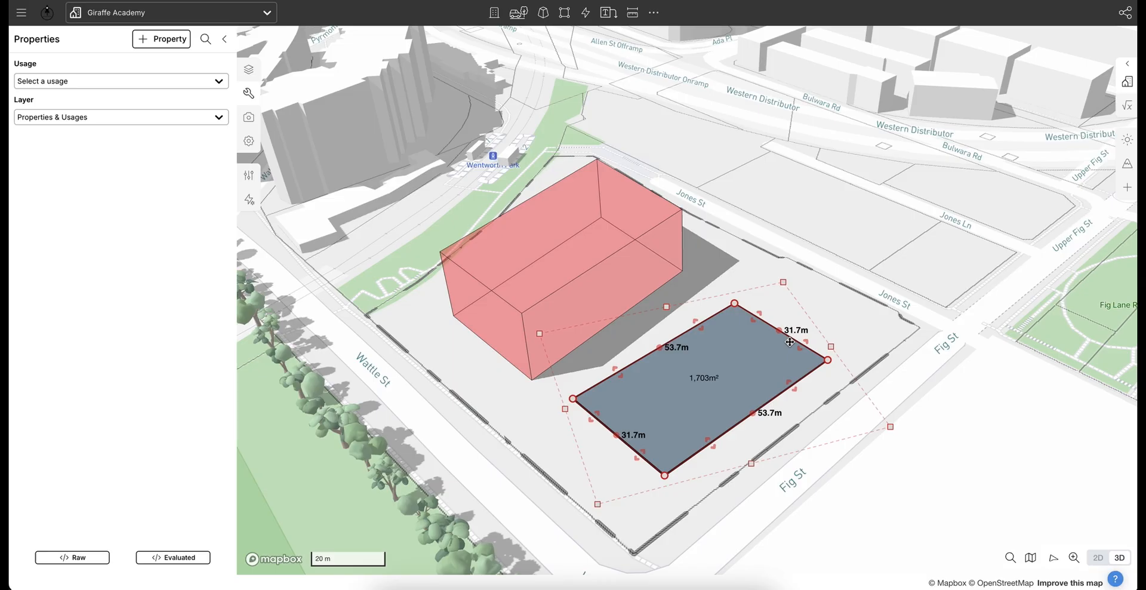
pyautogui.moveTo(521, 198)
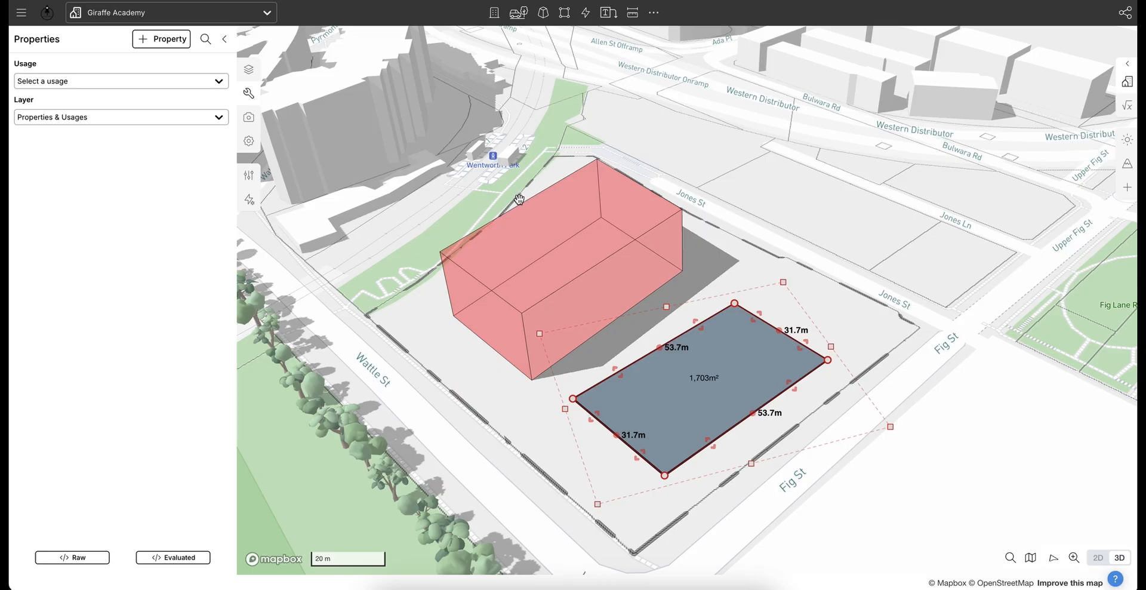
pyautogui.click(122, 82)
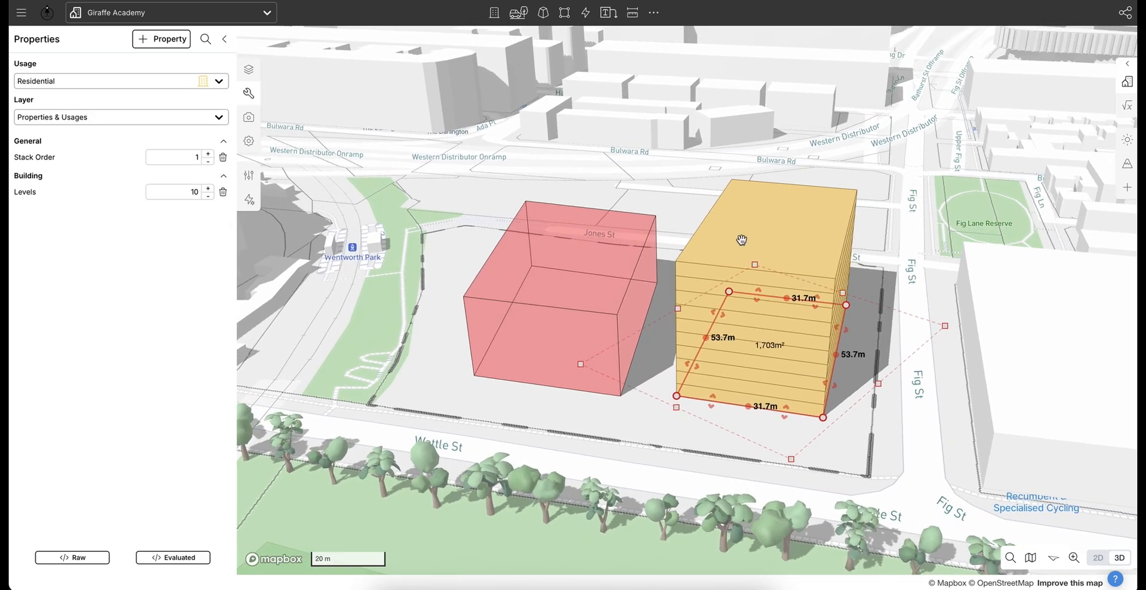
pyautogui.moveTo(808, 266)
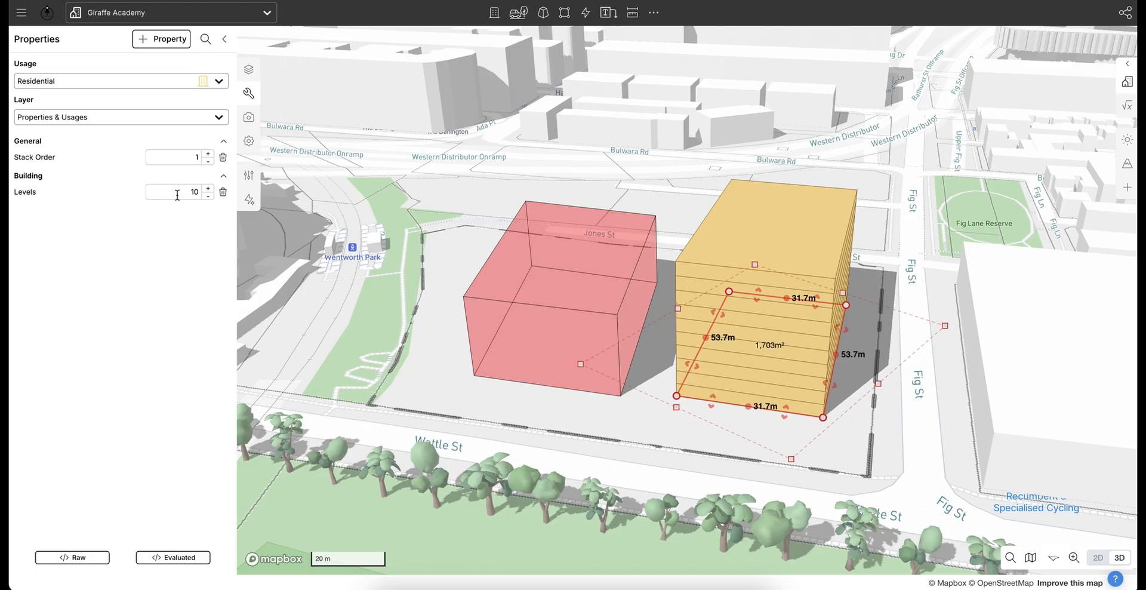
pyautogui.moveTo(675, 238)
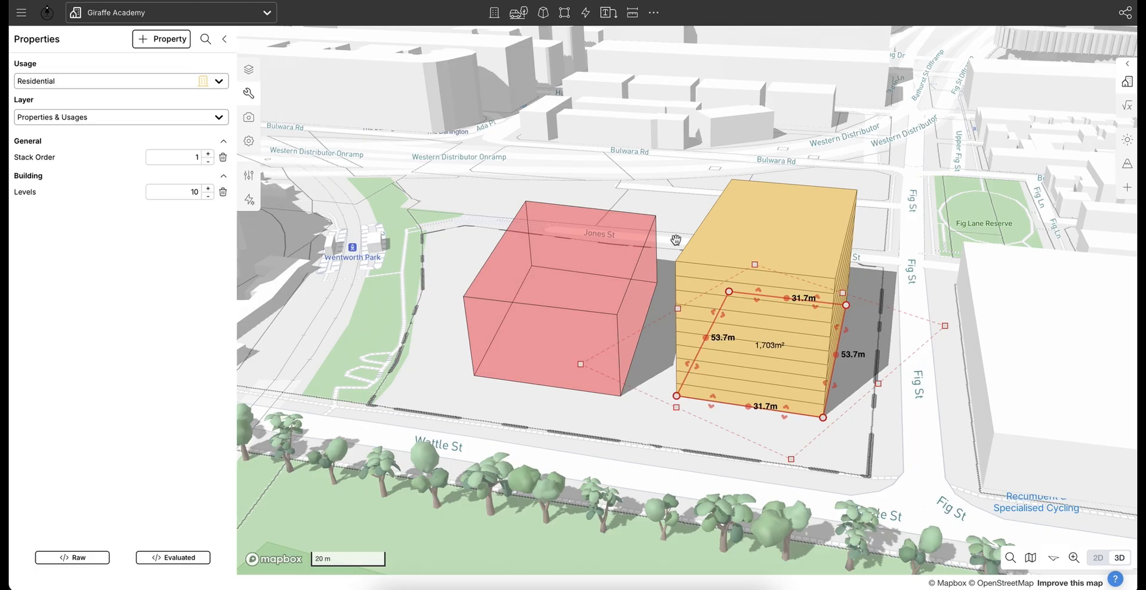
pyautogui.moveTo(705, 340)
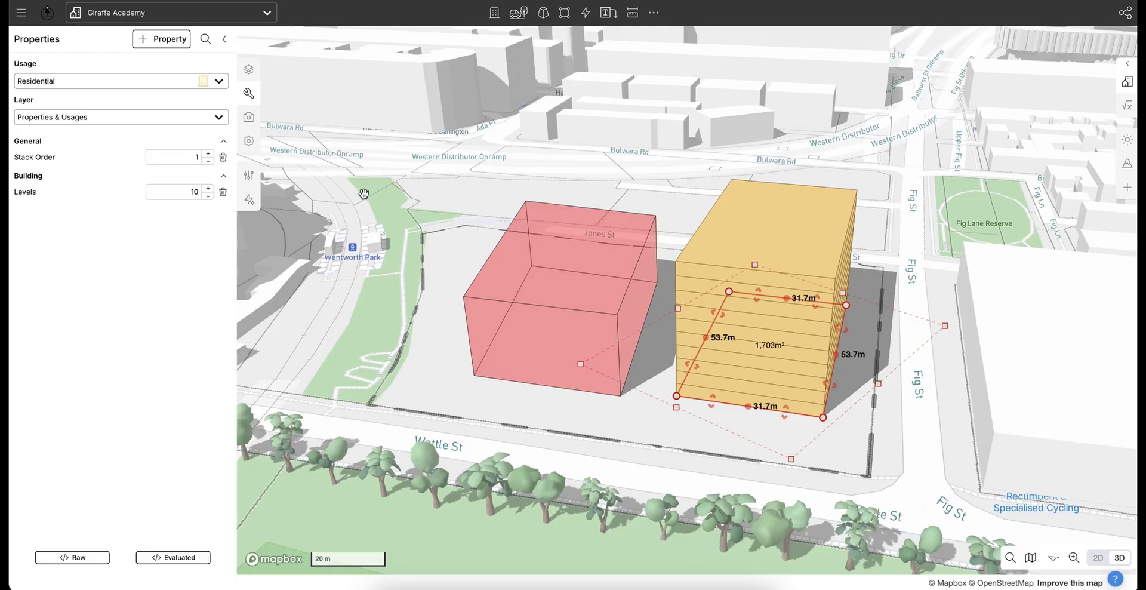
pyautogui.moveTo(302, 167)
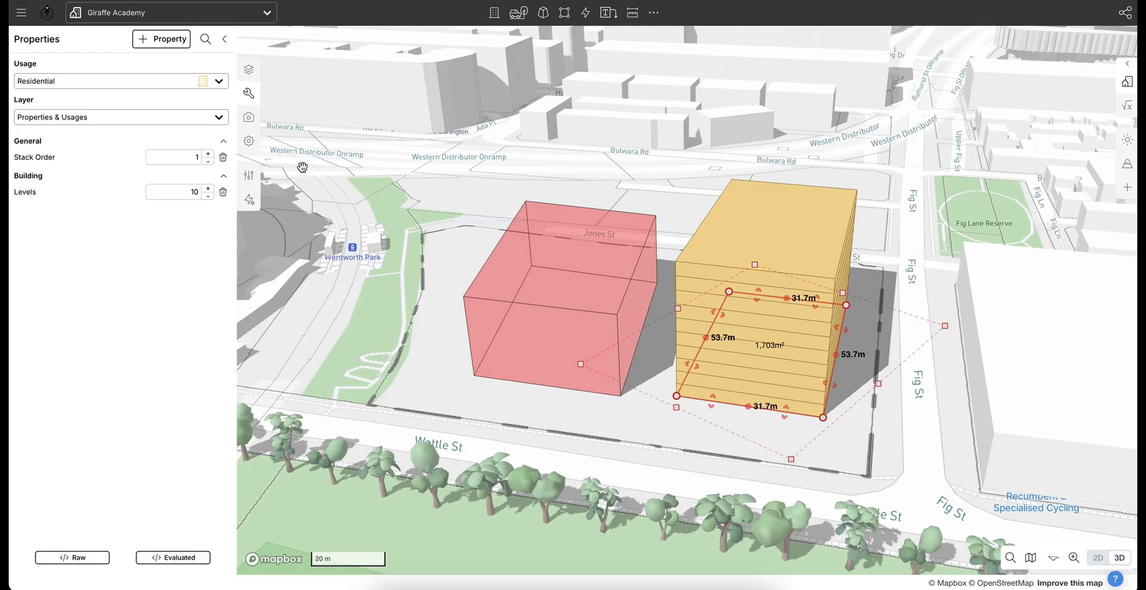
pyautogui.moveTo(248, 176)
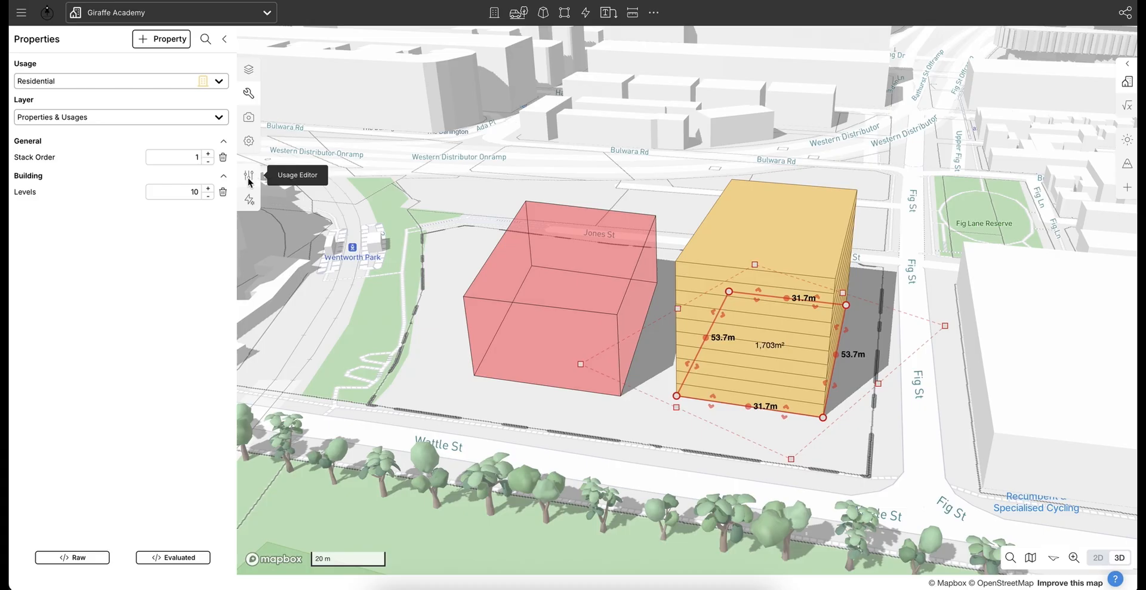
# Set the rectangle's Usage to Residential with 10 levels, then show the Layers panel
pyautogui.click(248, 68)
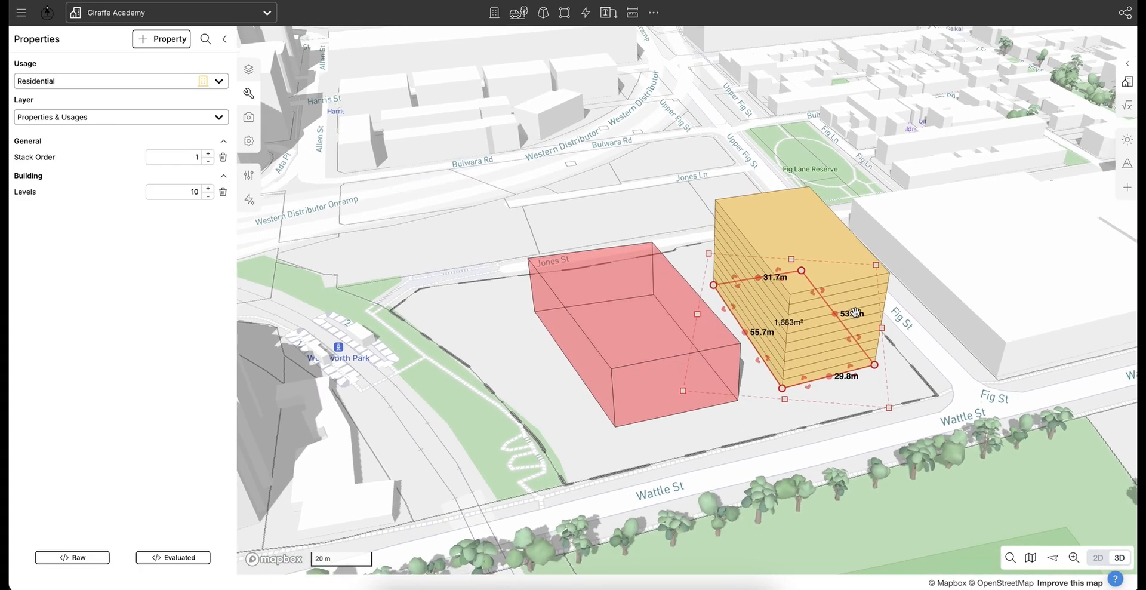
pyautogui.moveTo(831, 184)
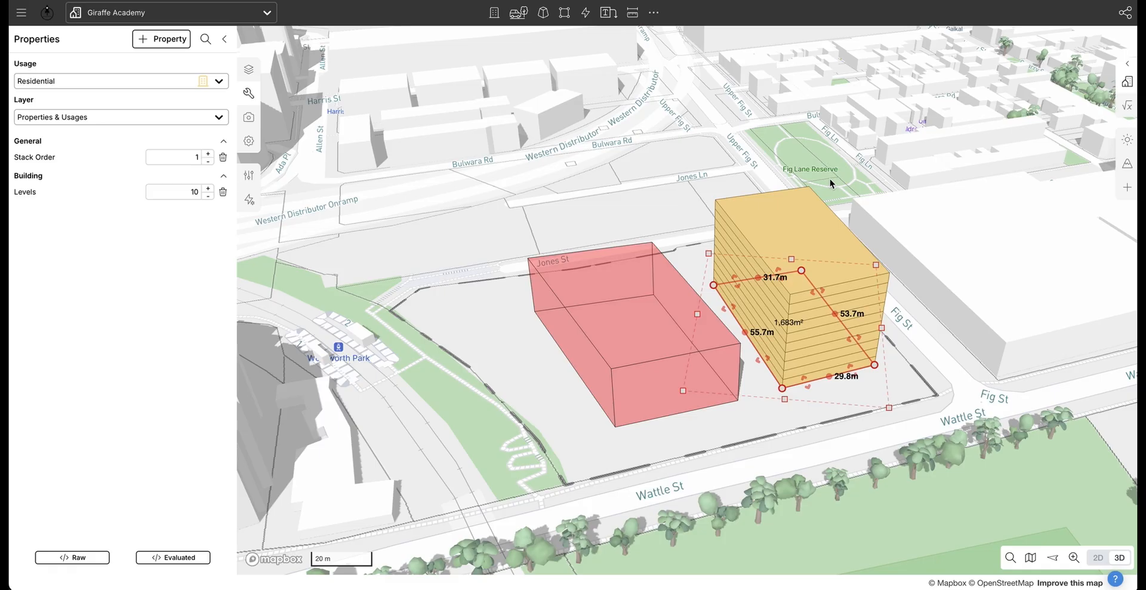
pyautogui.click(249, 69)
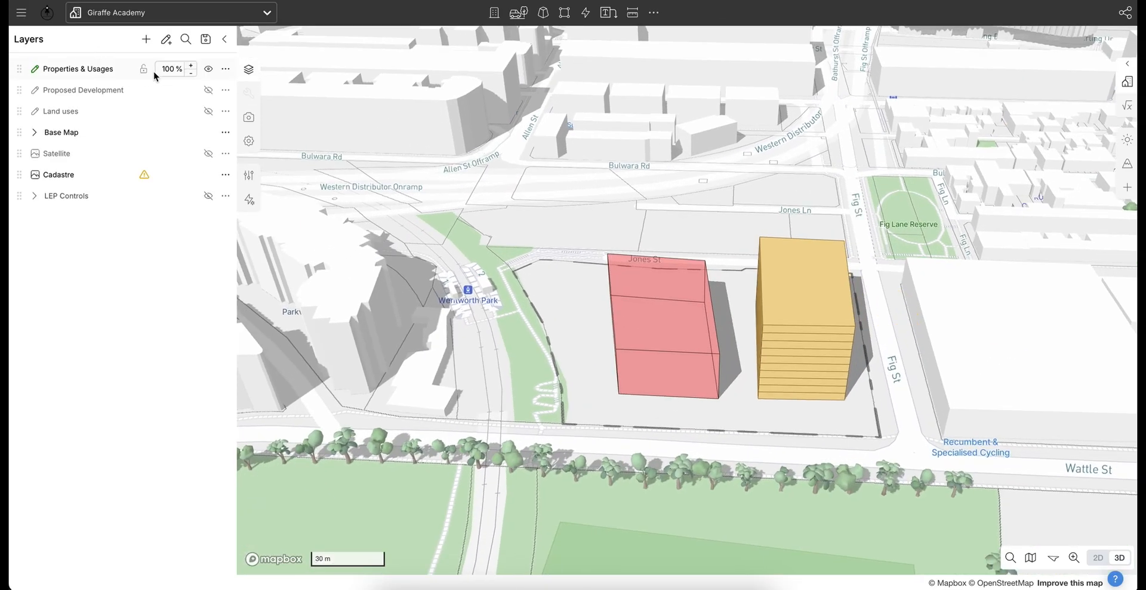
# Hide Properties & Usages, show Proposed Development and check the eastern tower's usage
pyautogui.click(208, 68)
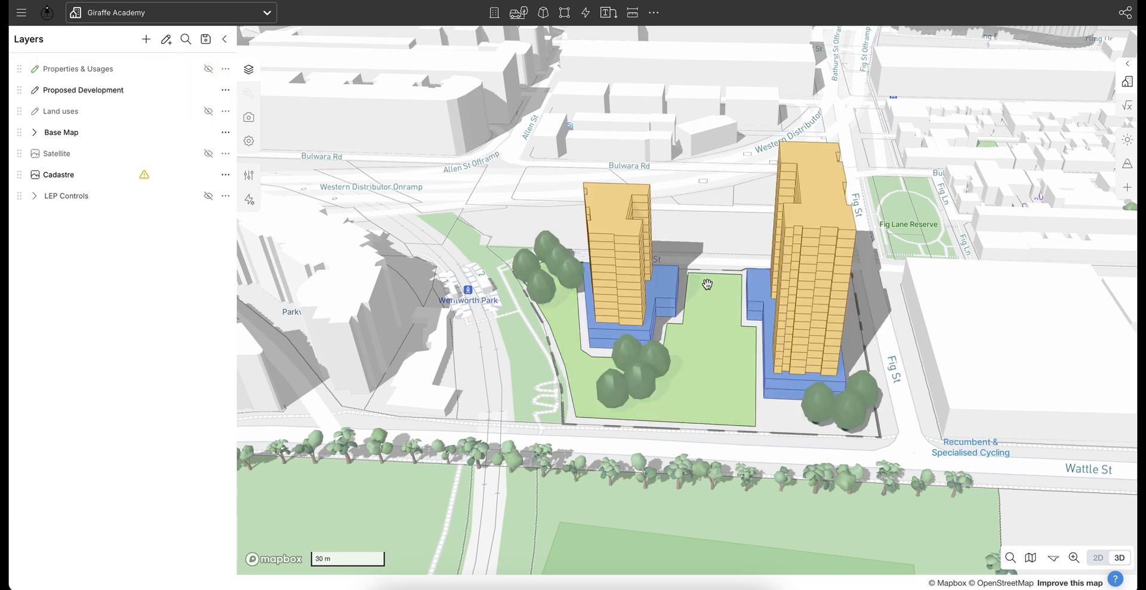
pyautogui.click(820, 320)
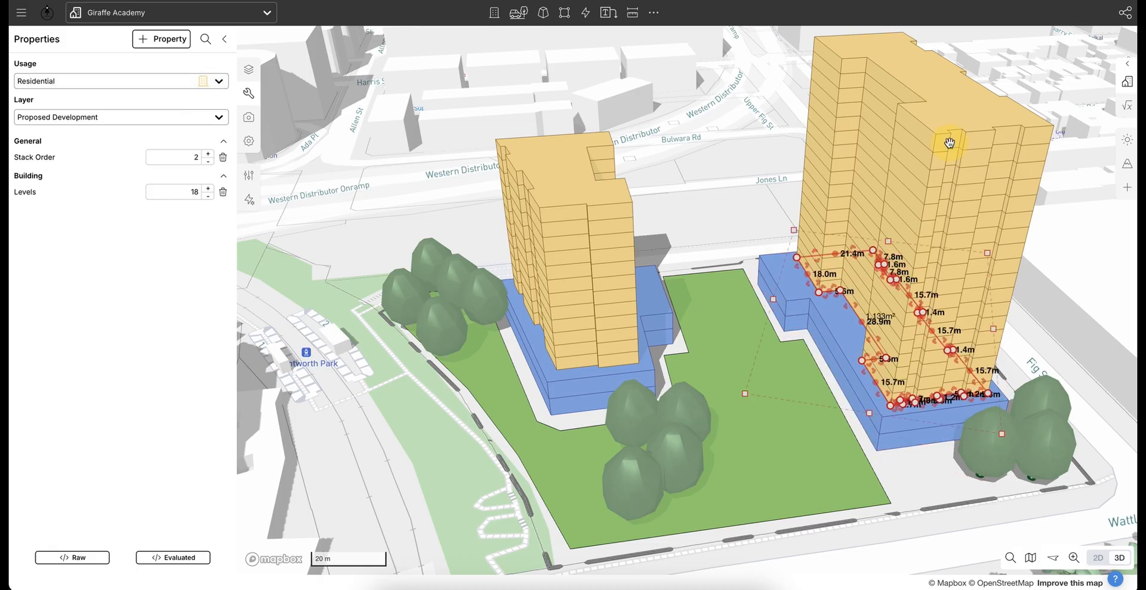
pyautogui.moveTo(732, 212)
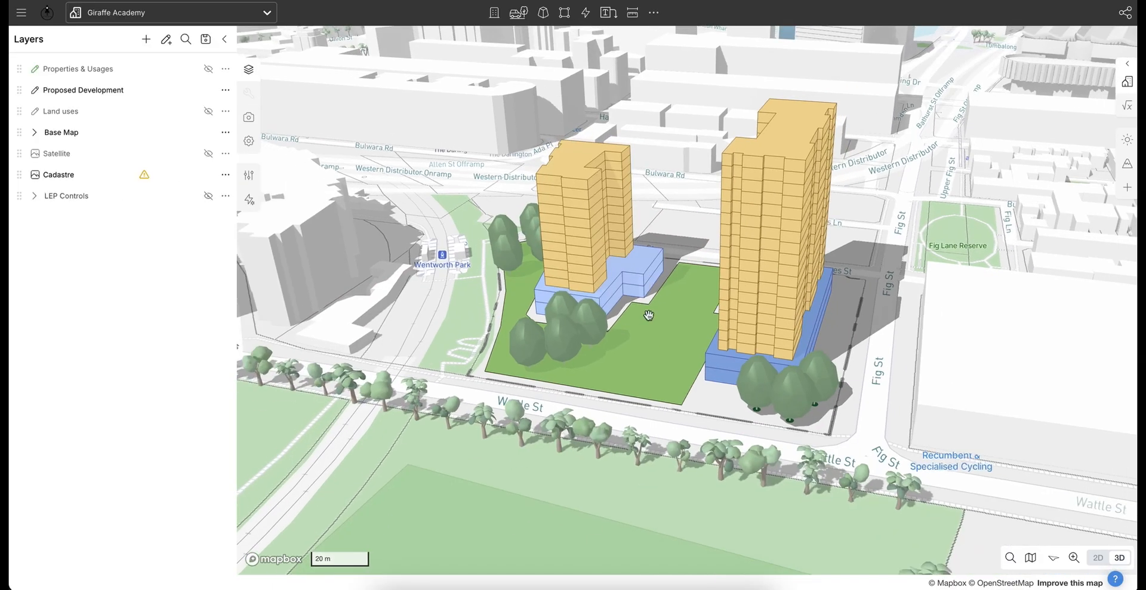
pyautogui.moveTo(647, 314); pyautogui.dragTo(813, 64)
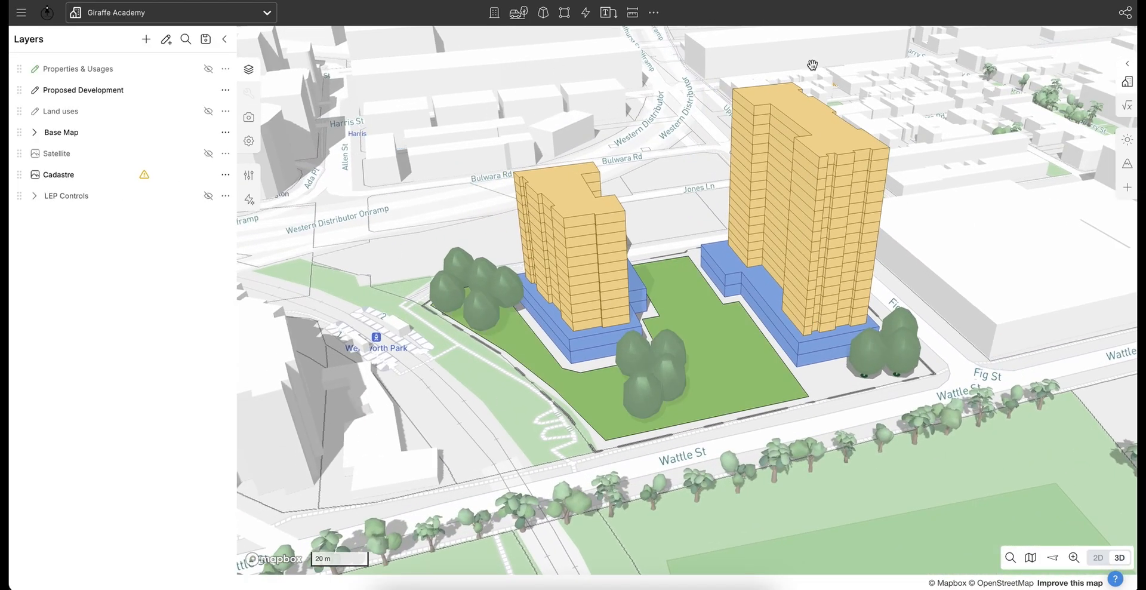